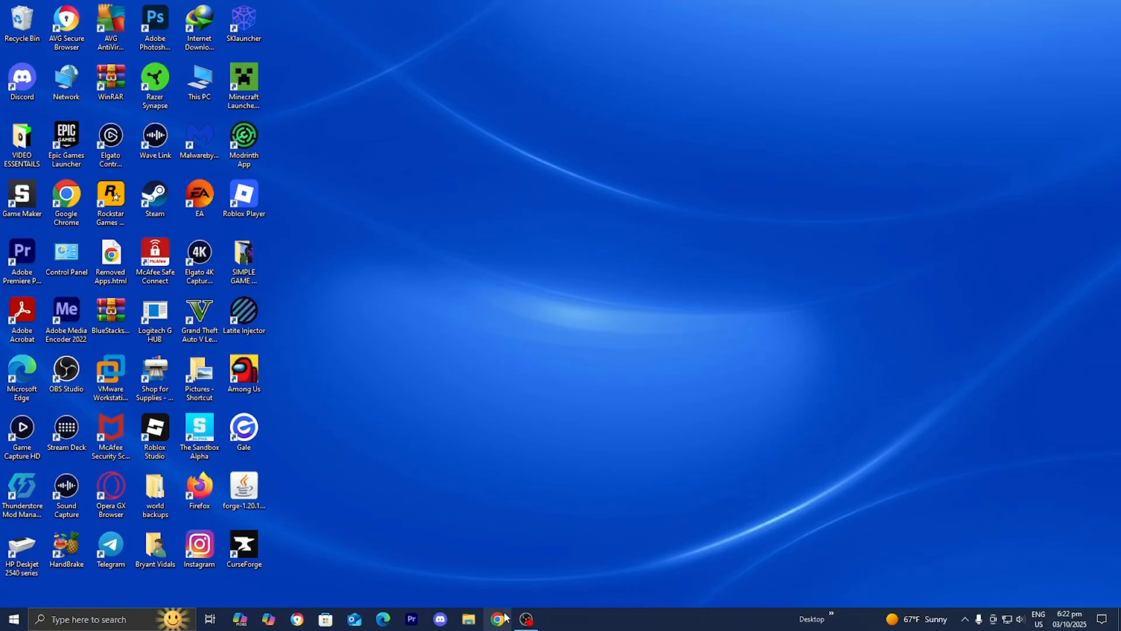
Open the Litematica Modrinth page from Google and bring up its download options.
left_click(497, 619)
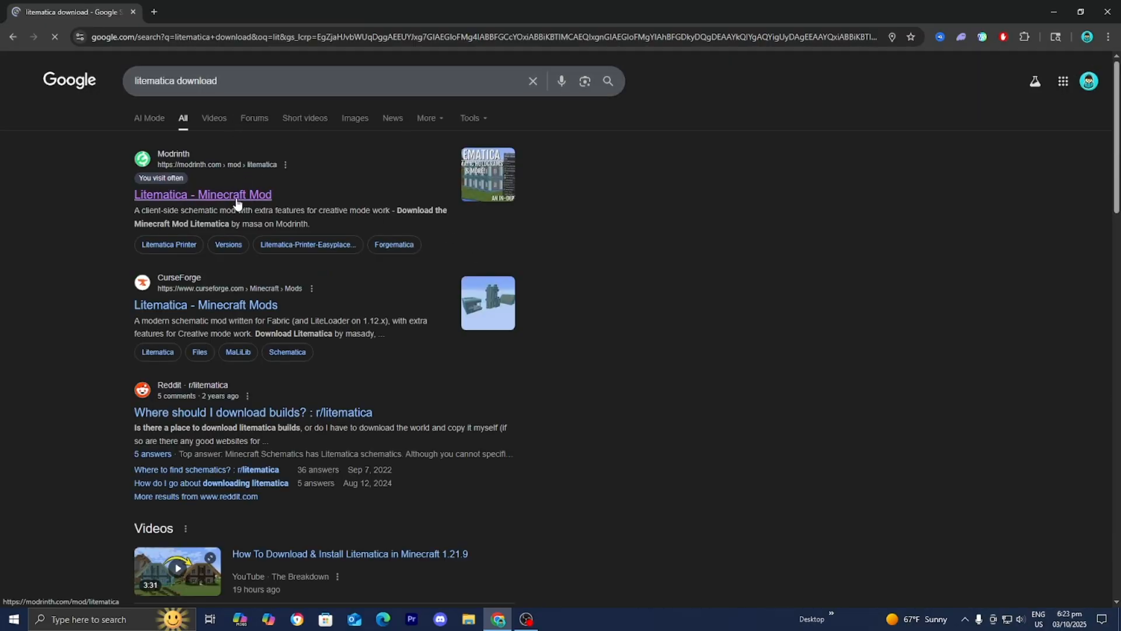
left_click(203, 194)
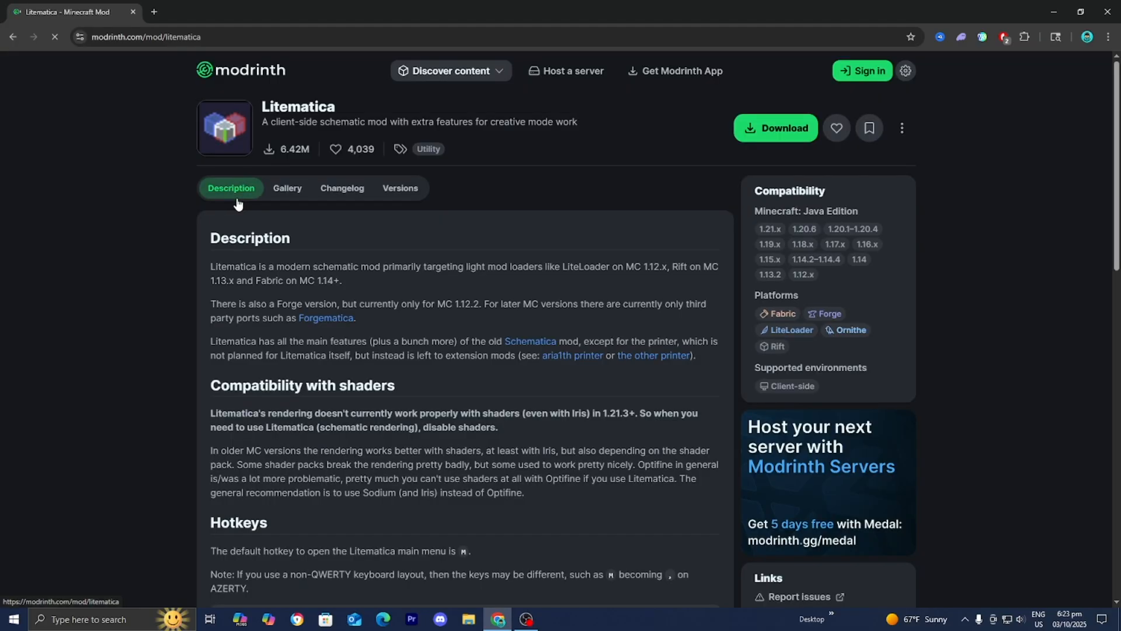
left_click(776, 128)
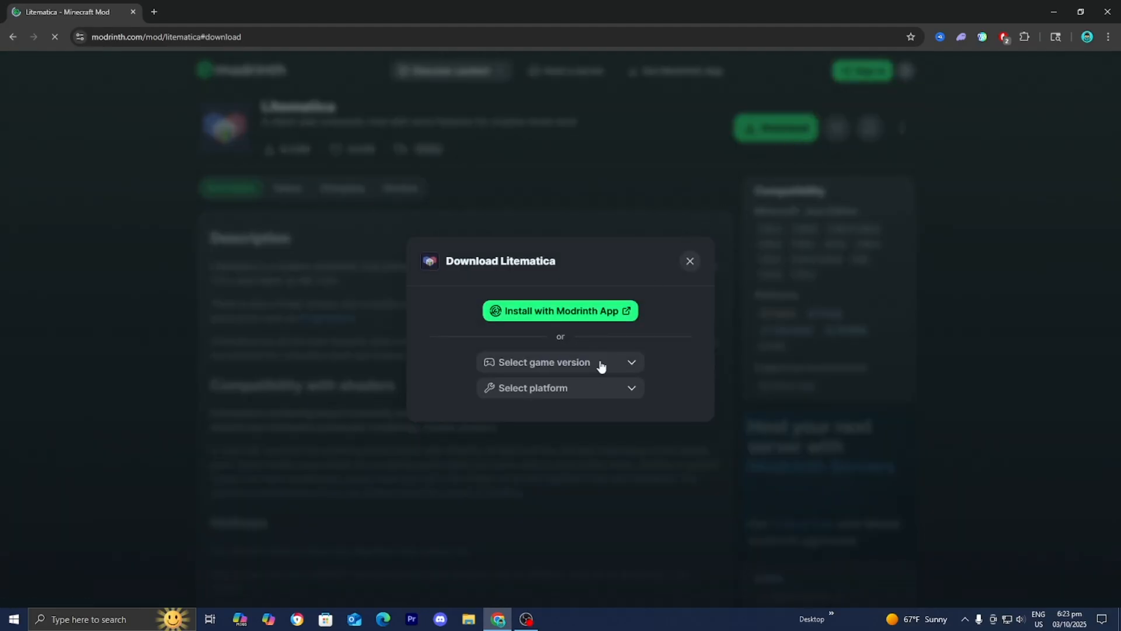
Download Litematica 0.24.0 for Minecraft 1.21.9 on Fabric and confirm the jar on the desktop.
left_click(560, 362)
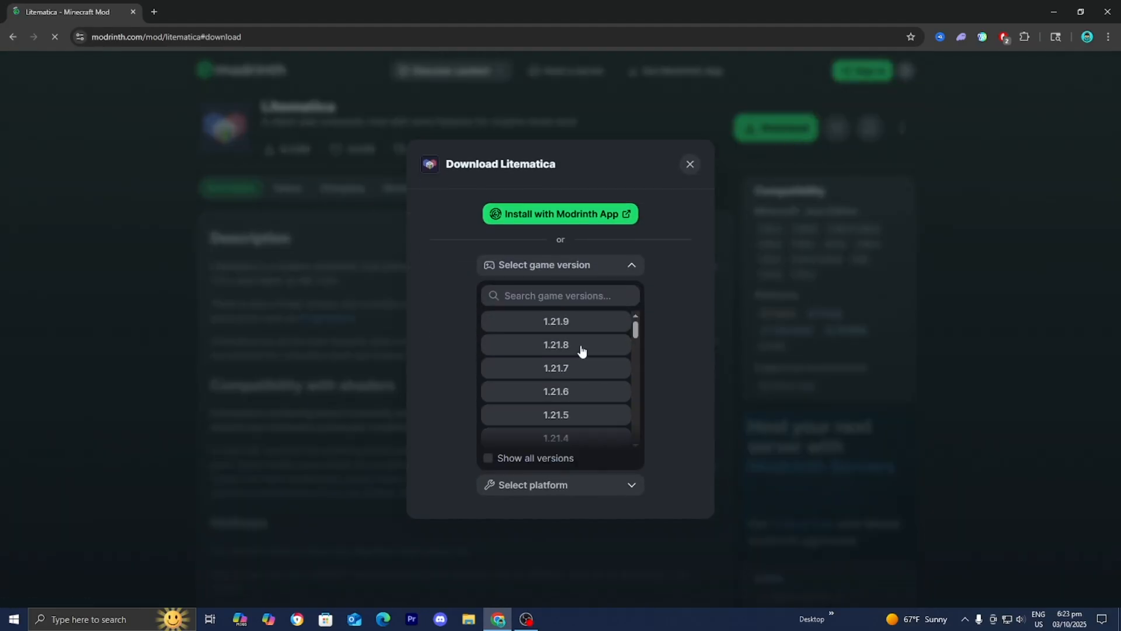
left_click(556, 322)
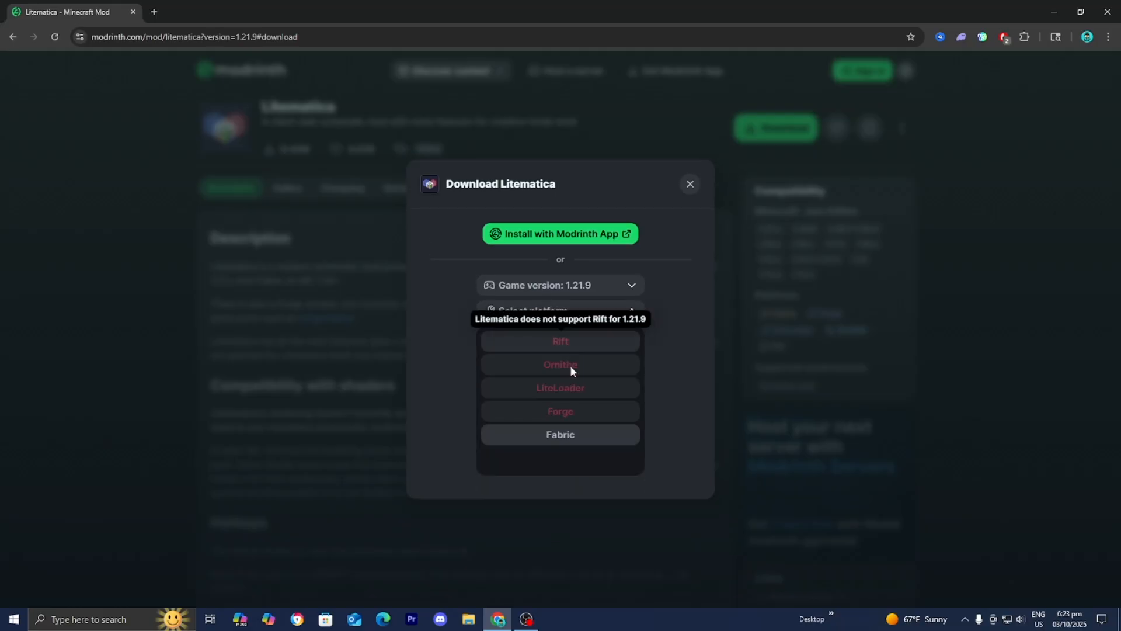
left_click(560, 434)
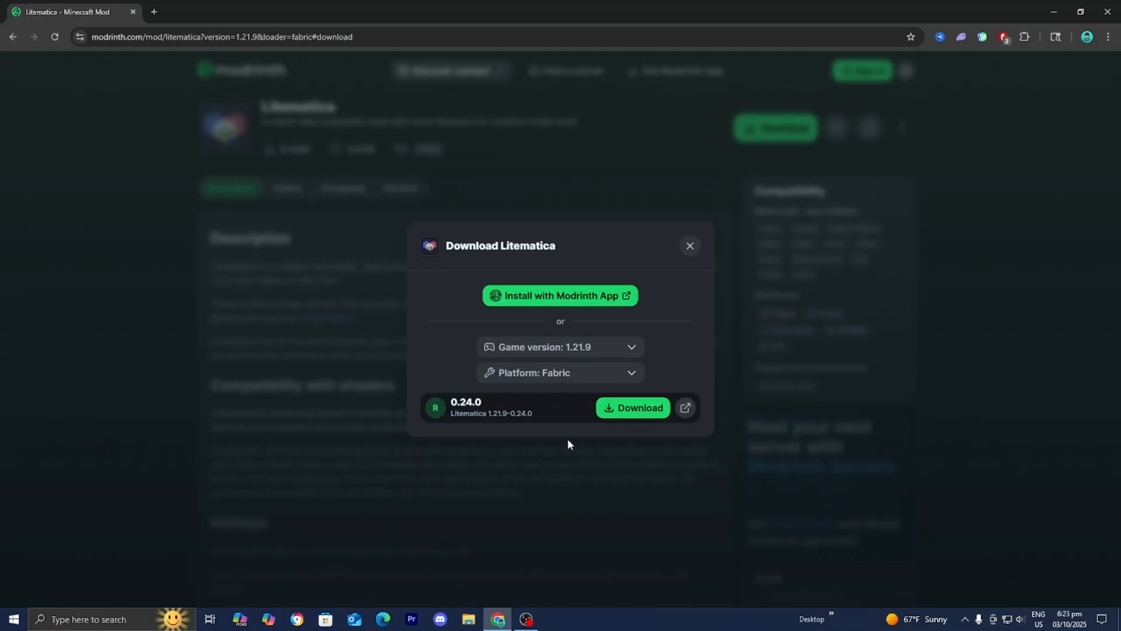
left_click(632, 408)
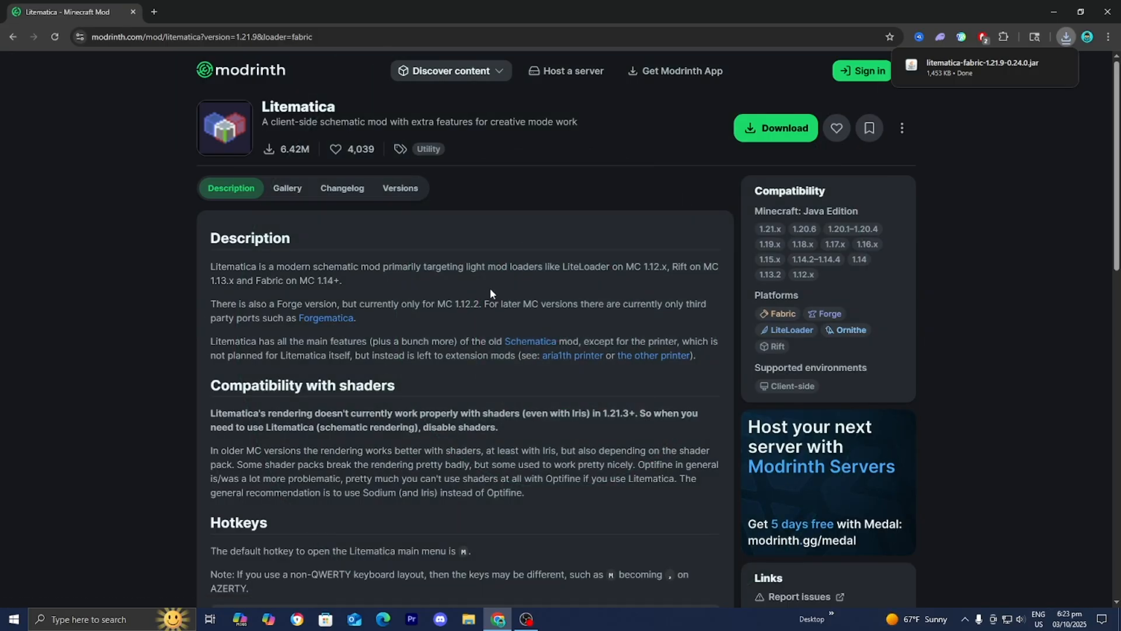
mouse_move(946, 73)
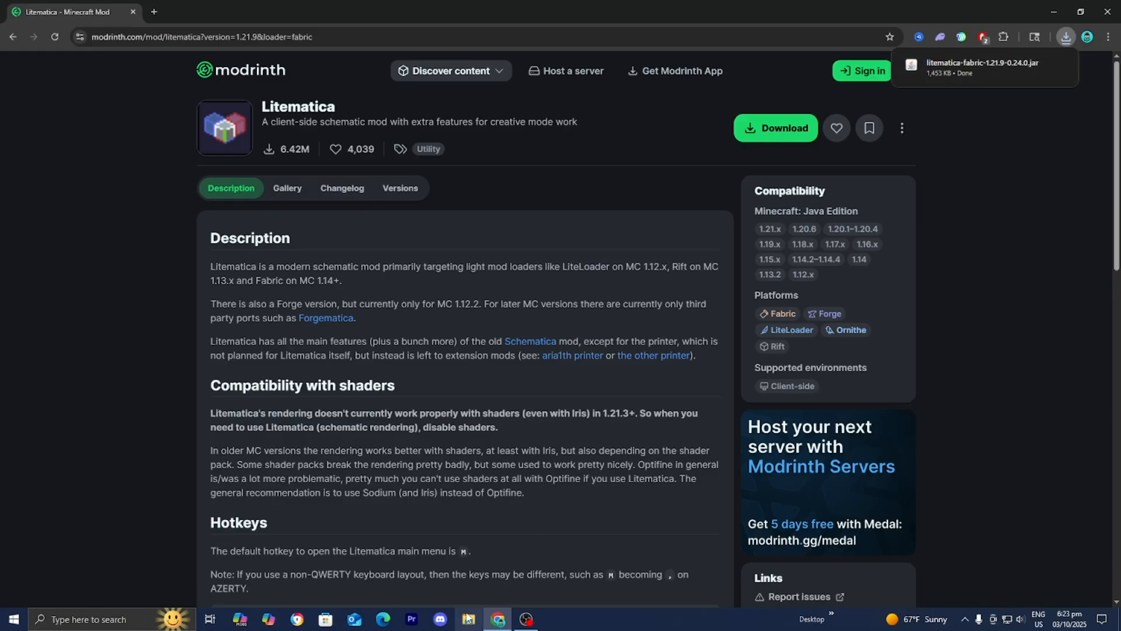
left_click(1082, 12)
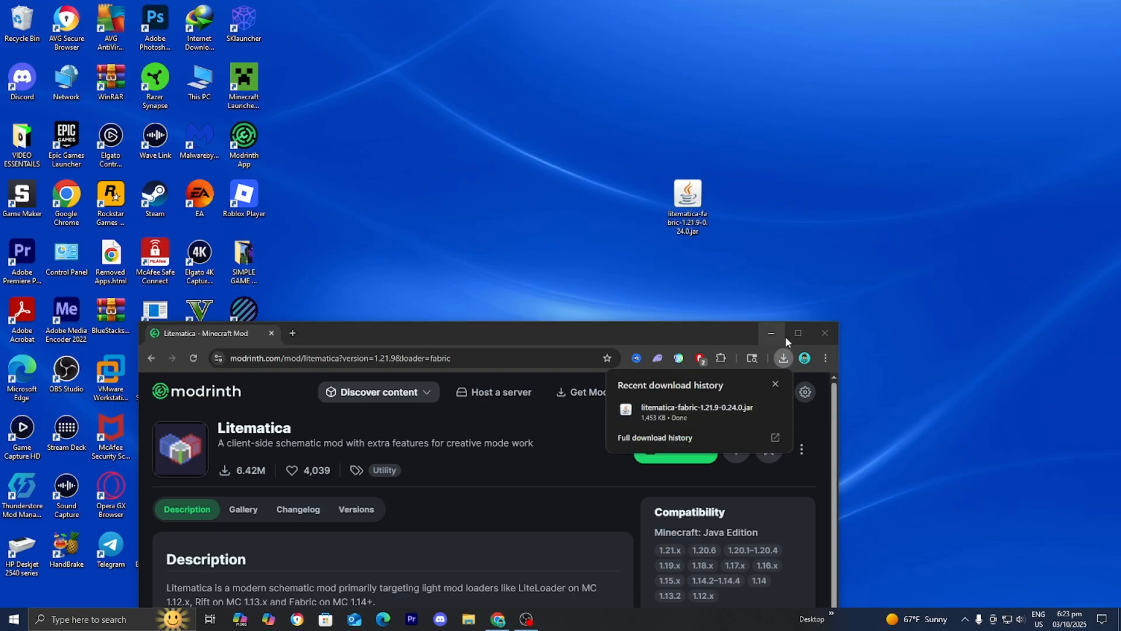
left_click(797, 334)
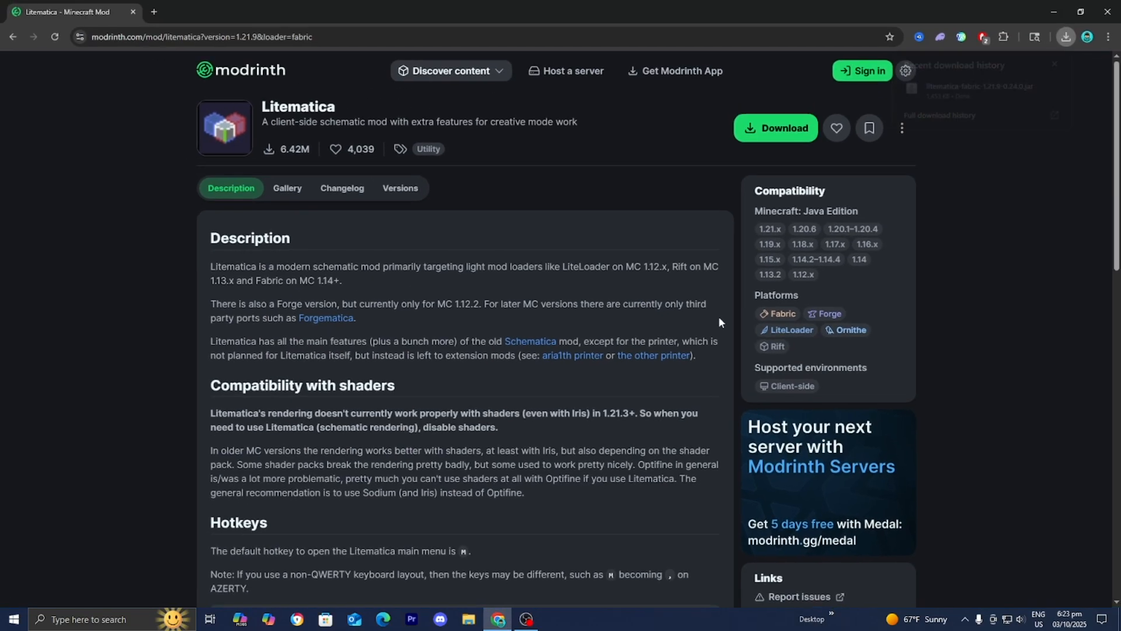
Search 'malilib minecraft download' in a new tab and open MaLiLib on Modrinth.
left_click(153, 11)
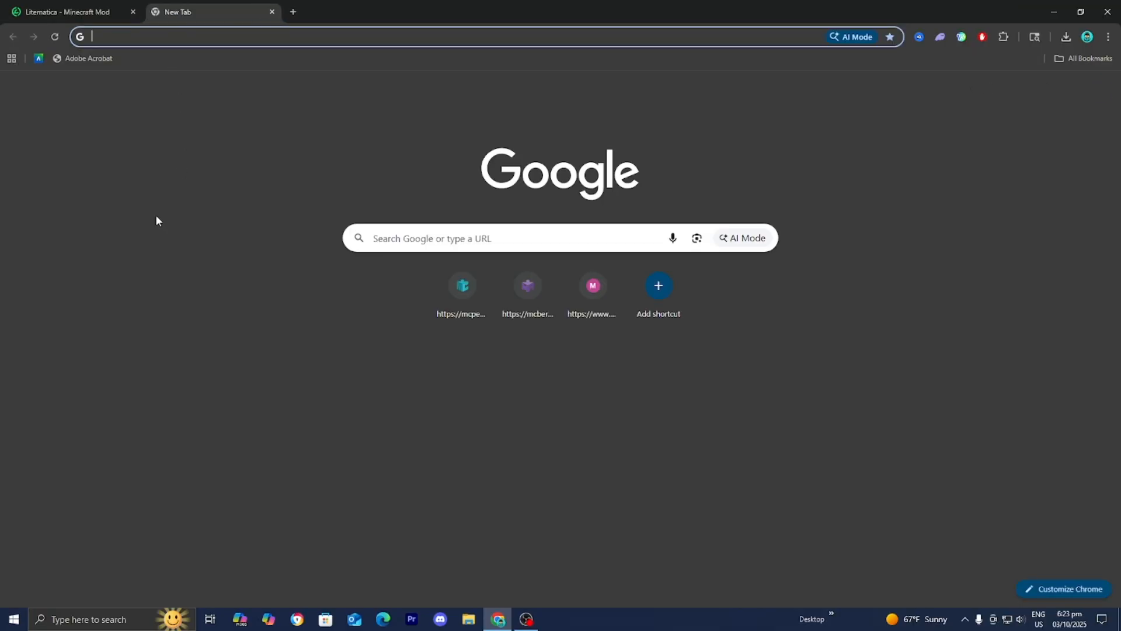
type("malilib minecraft download")
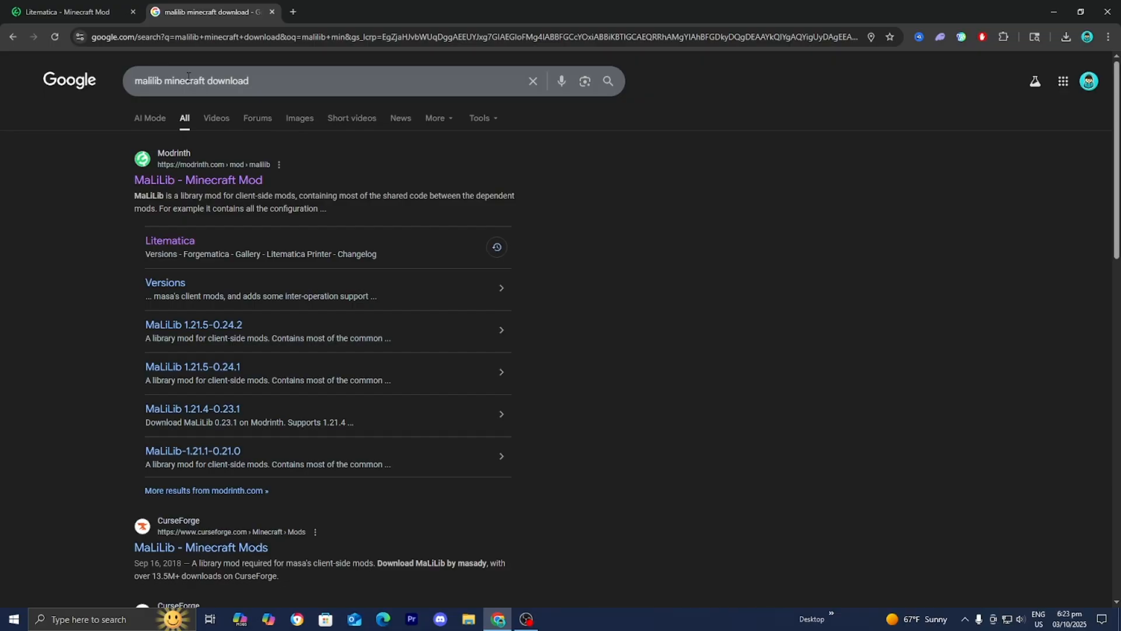
left_click(198, 179)
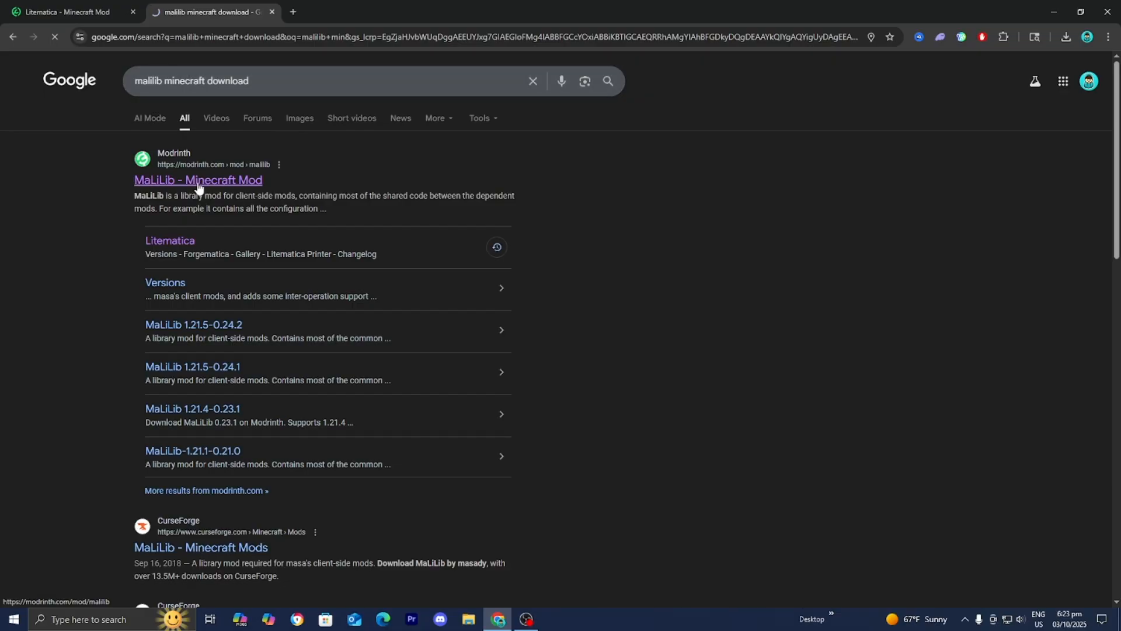
left_click(198, 180)
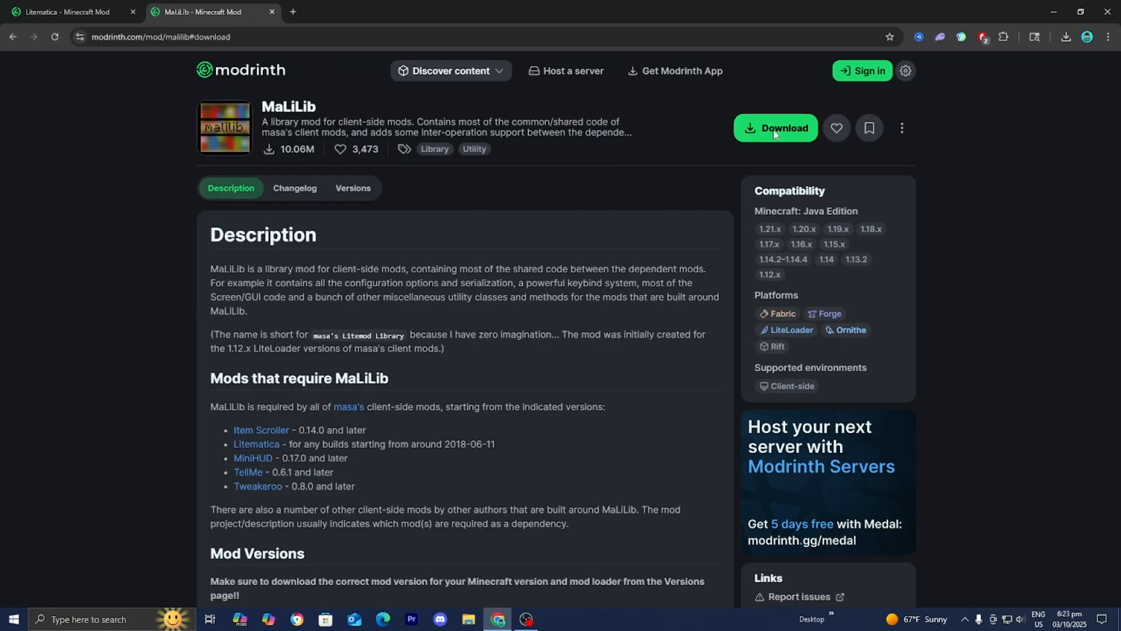
Download MaLiLib 0.26.1 for Minecraft 1.21.9 on Fabric.
left_click(775, 128)
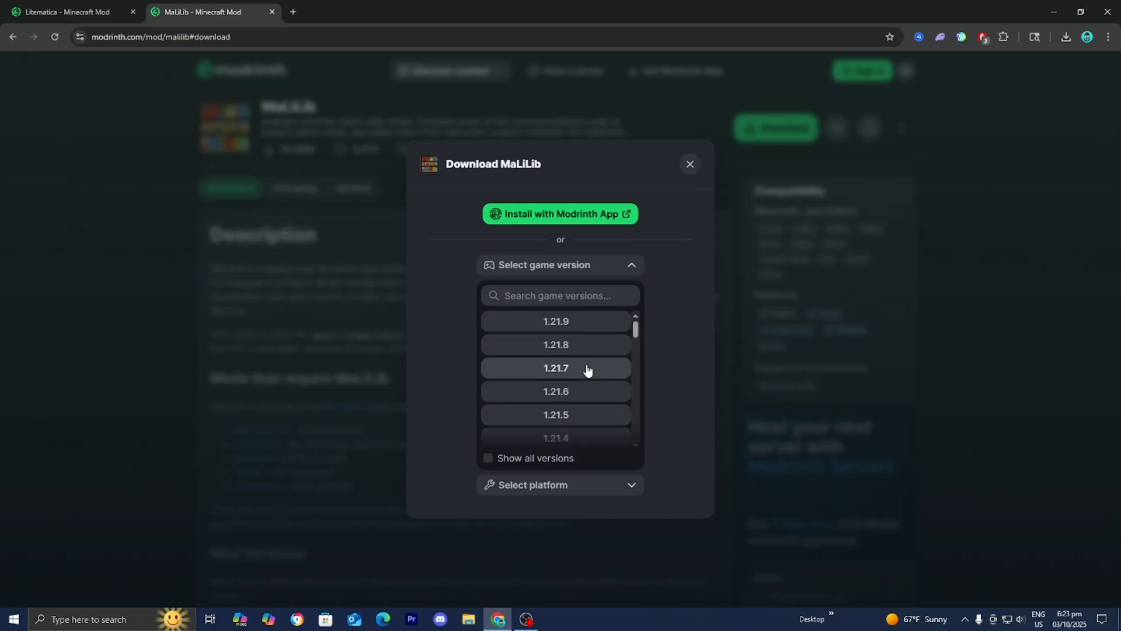
left_click(556, 322)
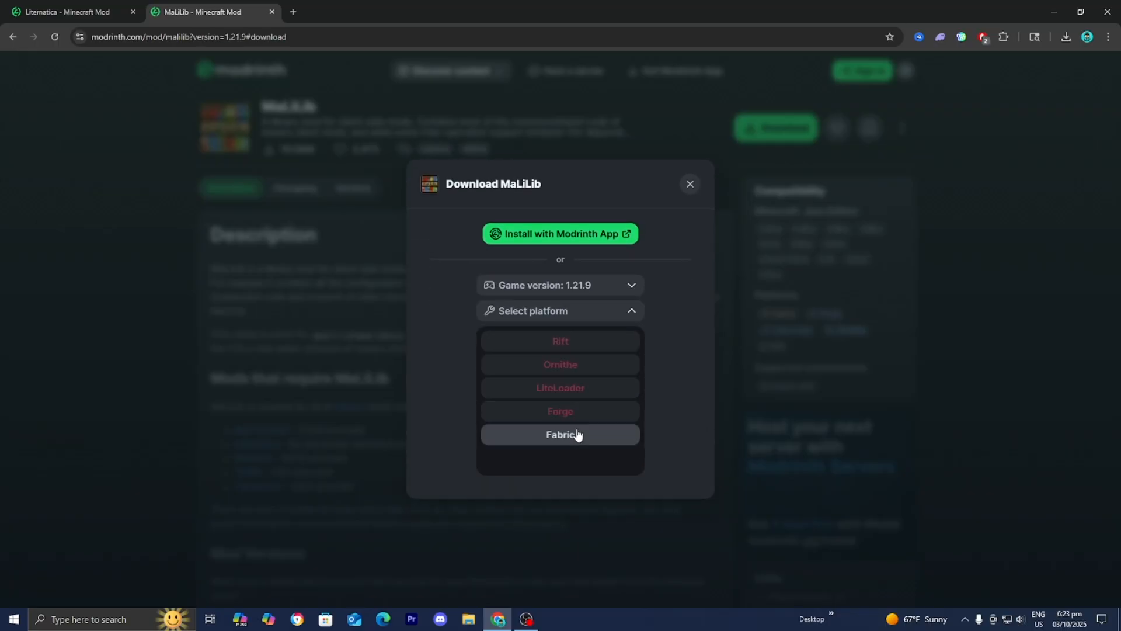
left_click(561, 434)
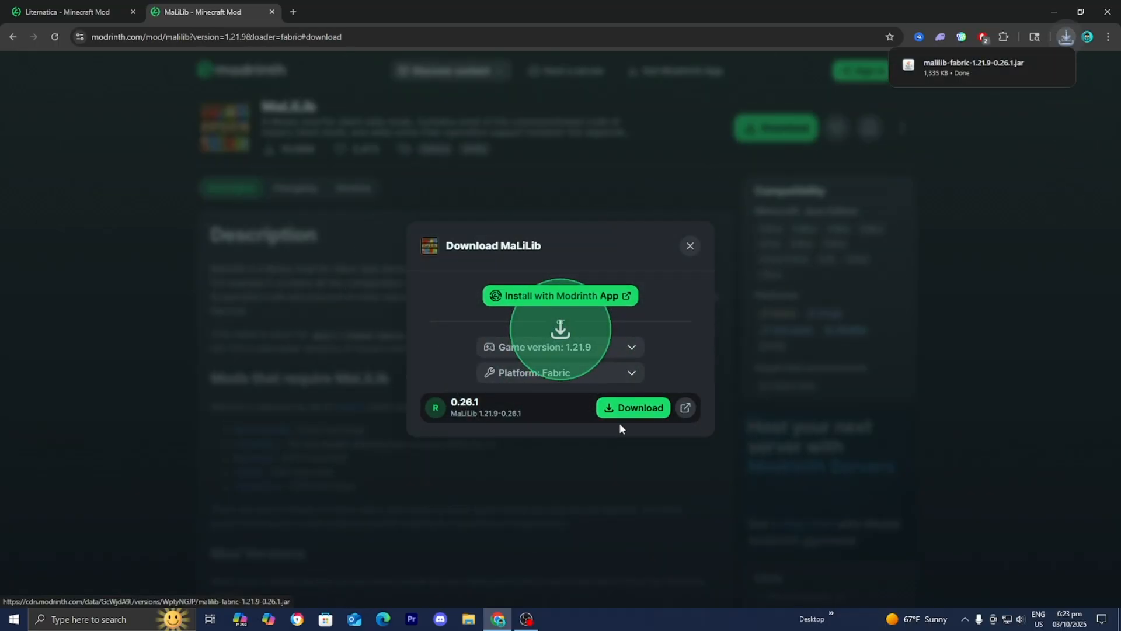
left_click(689, 246)
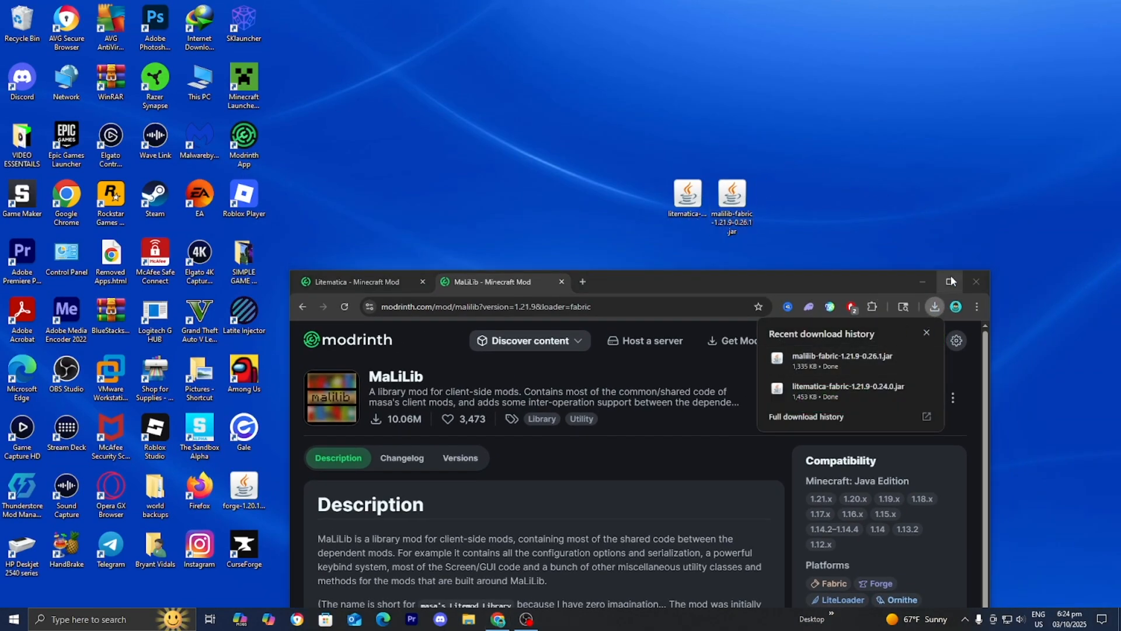
mouse_move(950, 281)
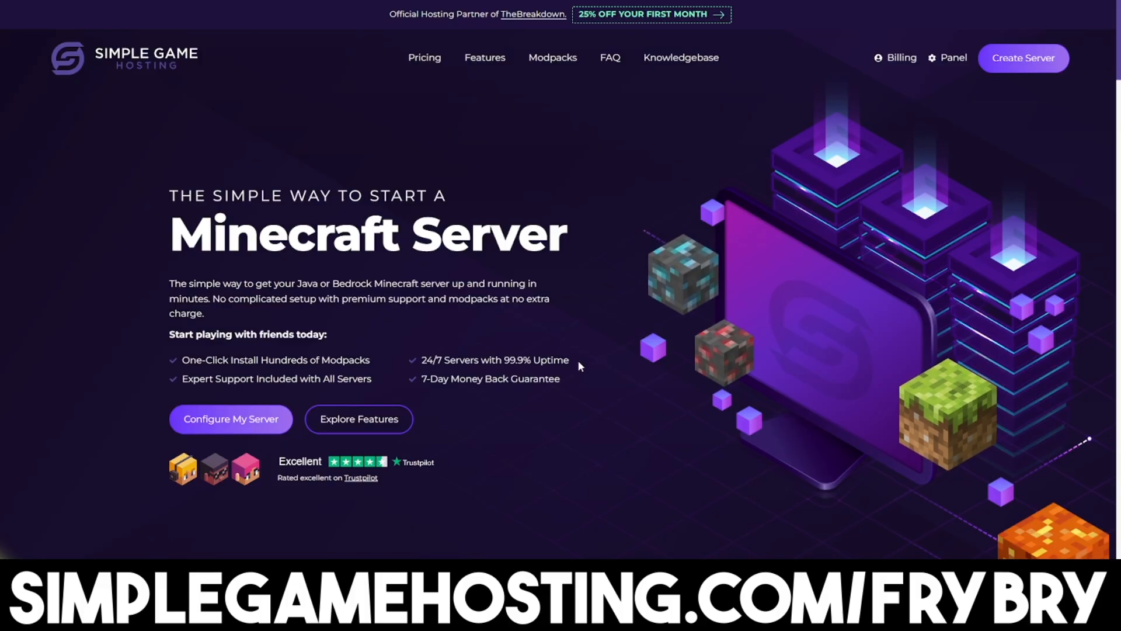
scroll("down", 3)
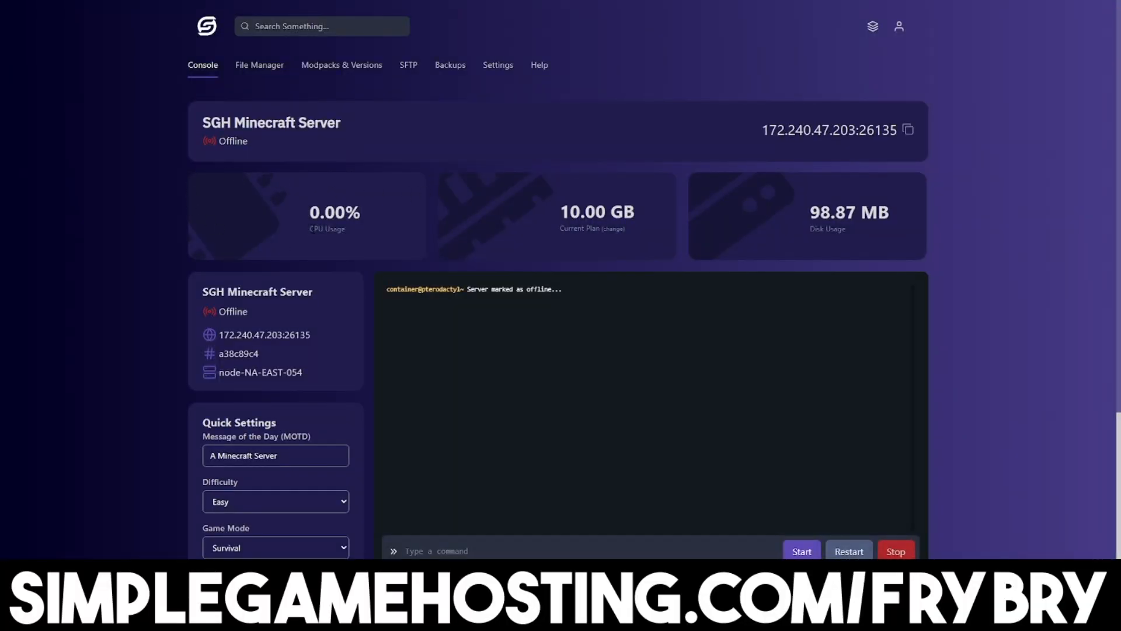
left_click(341, 64)
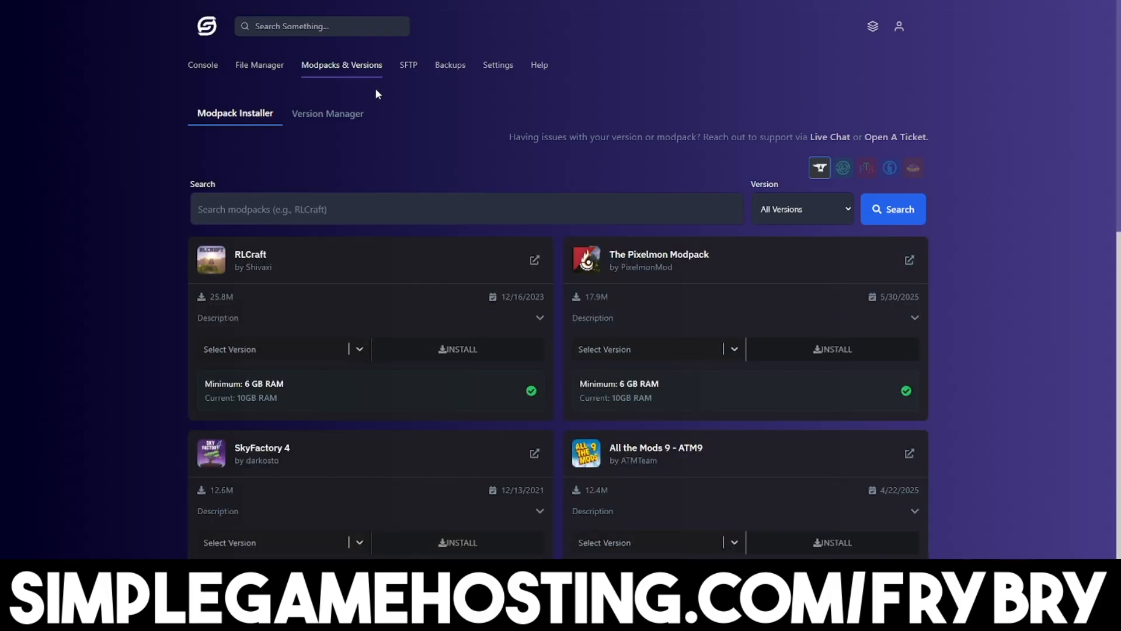
scroll("down", 3)
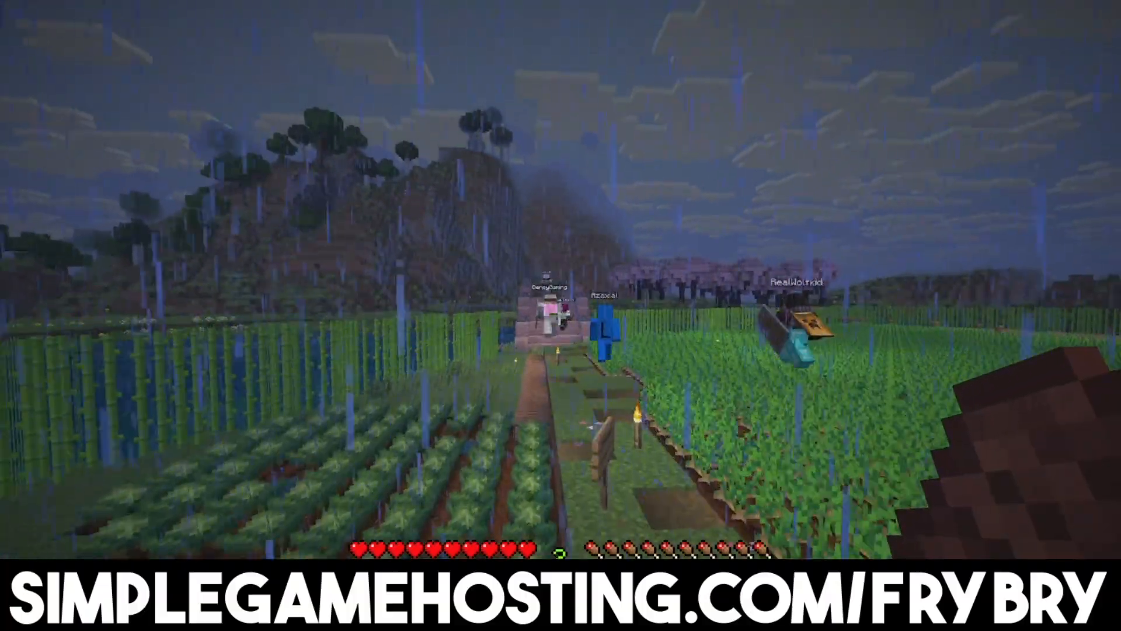
mouse_move(561, 316)
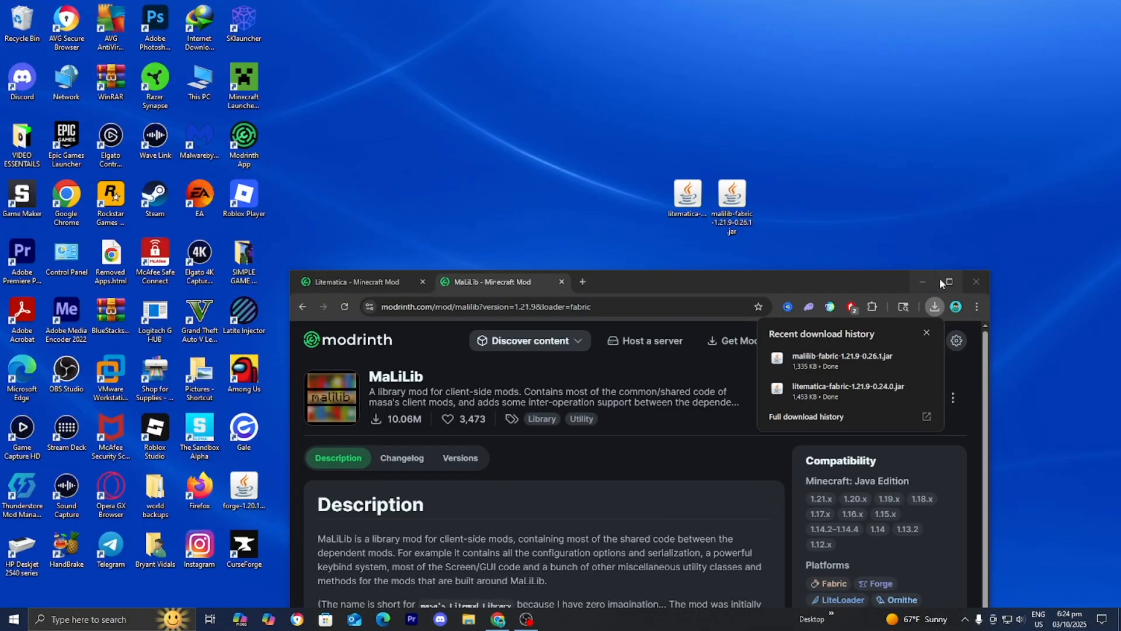
Download the universal Fabric installer jar from fabricmc.net and confirm it on the desktop.
left_click(946, 281)
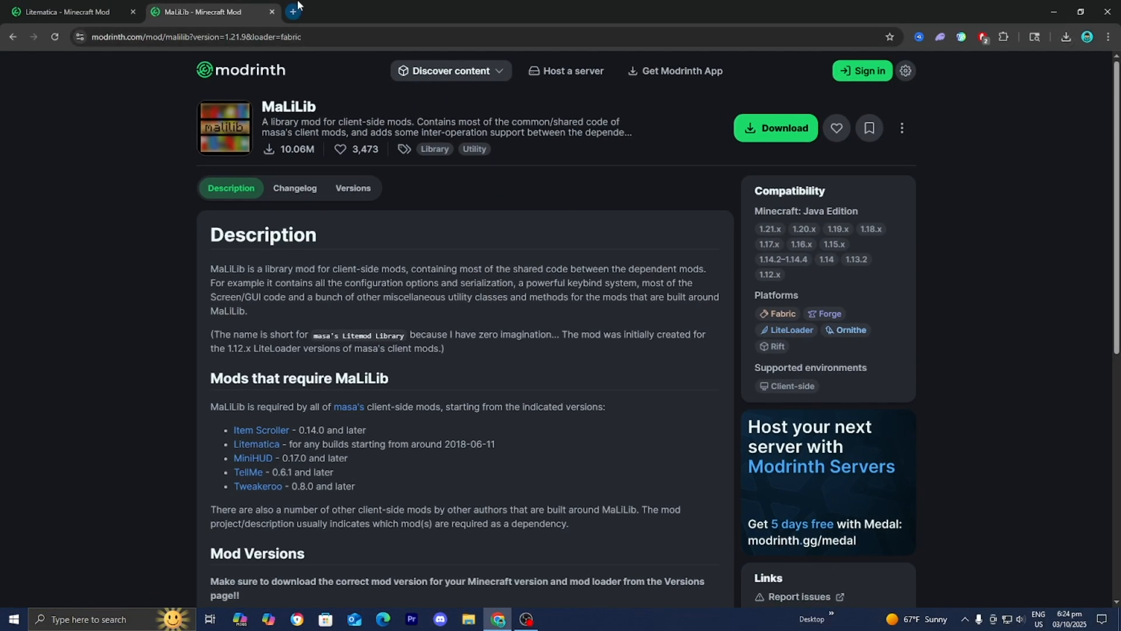
left_click(285, 12)
type("fabric download")
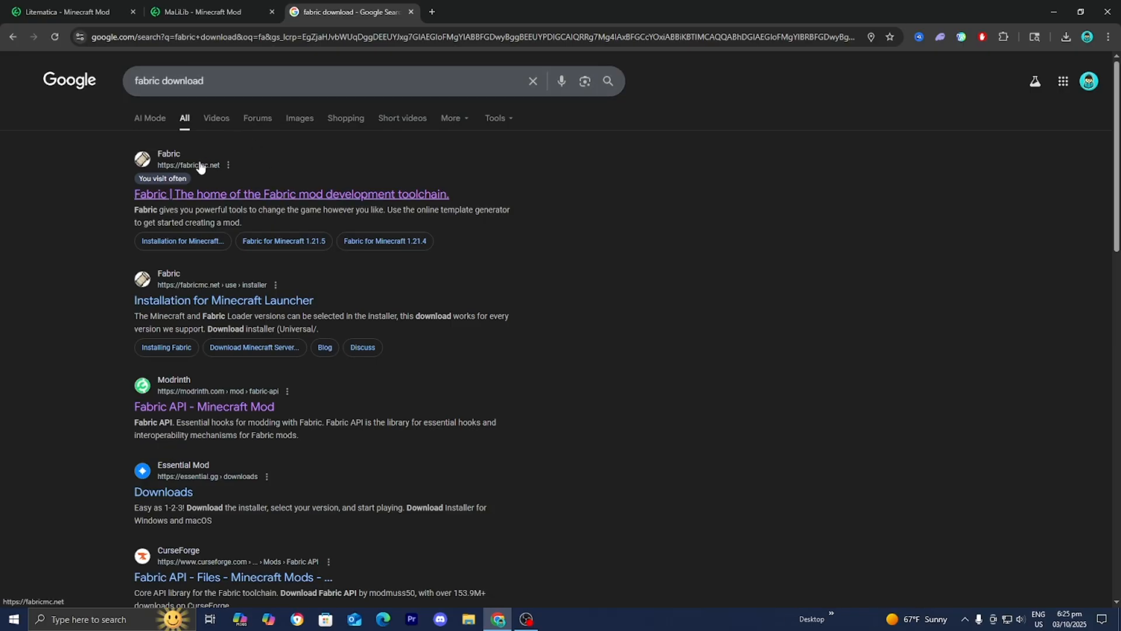
left_click(290, 194)
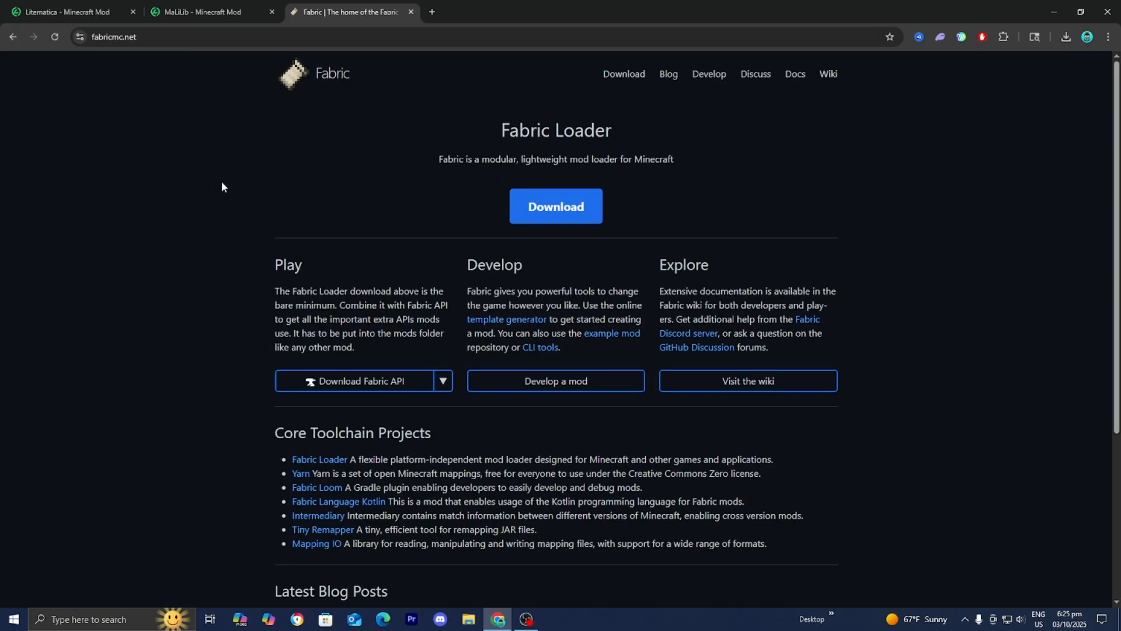
left_click(556, 206)
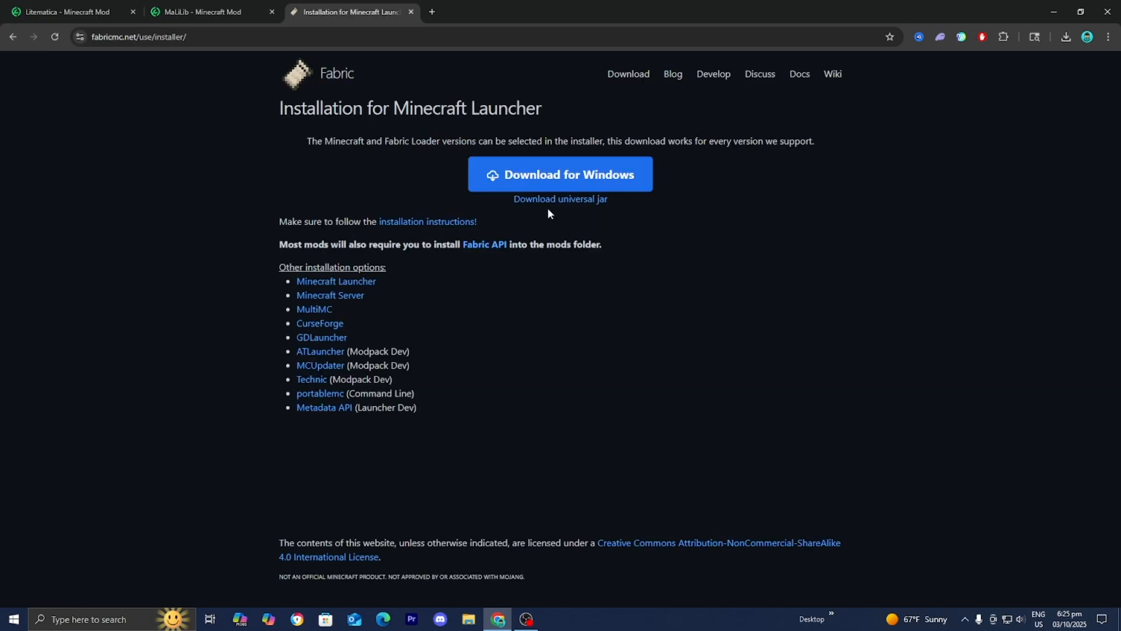
left_click(561, 199)
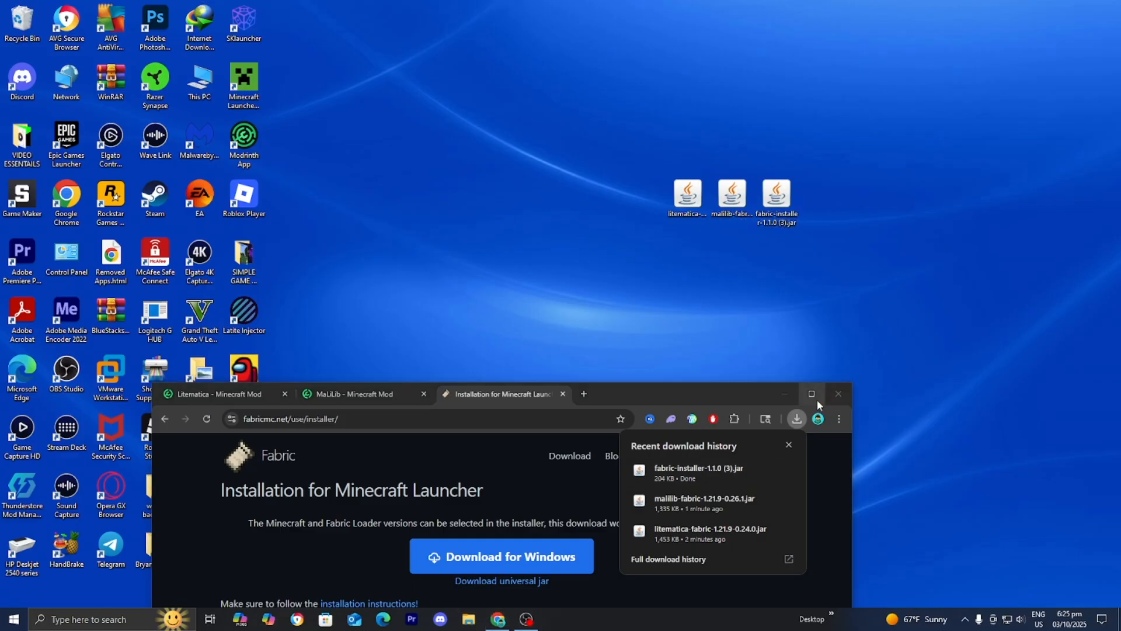
left_click(812, 393)
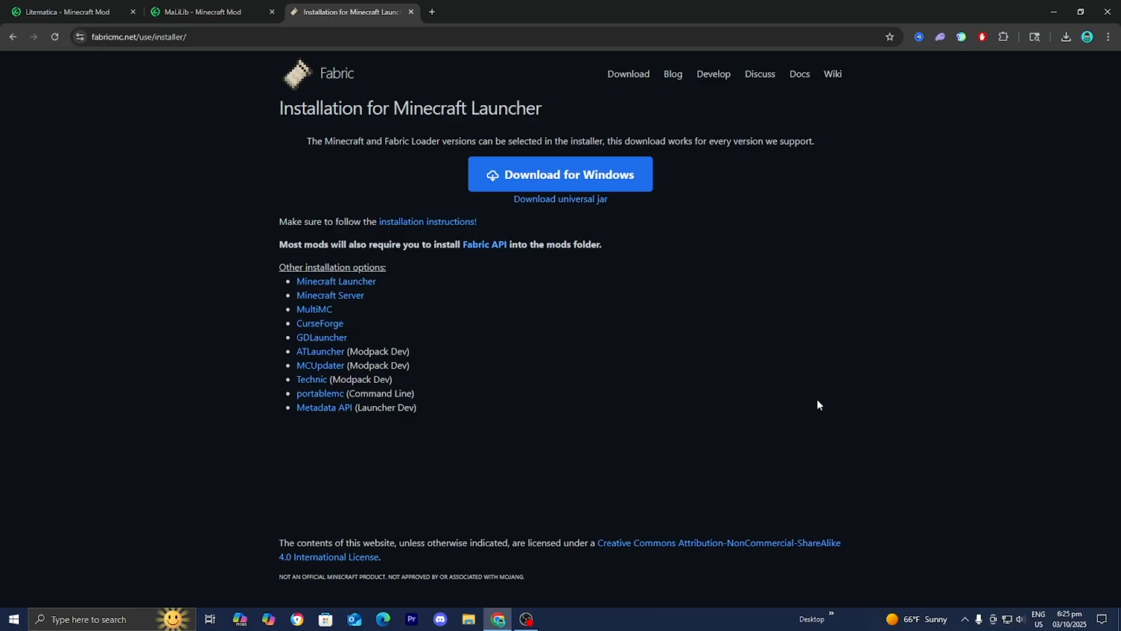
mouse_move(661, 290)
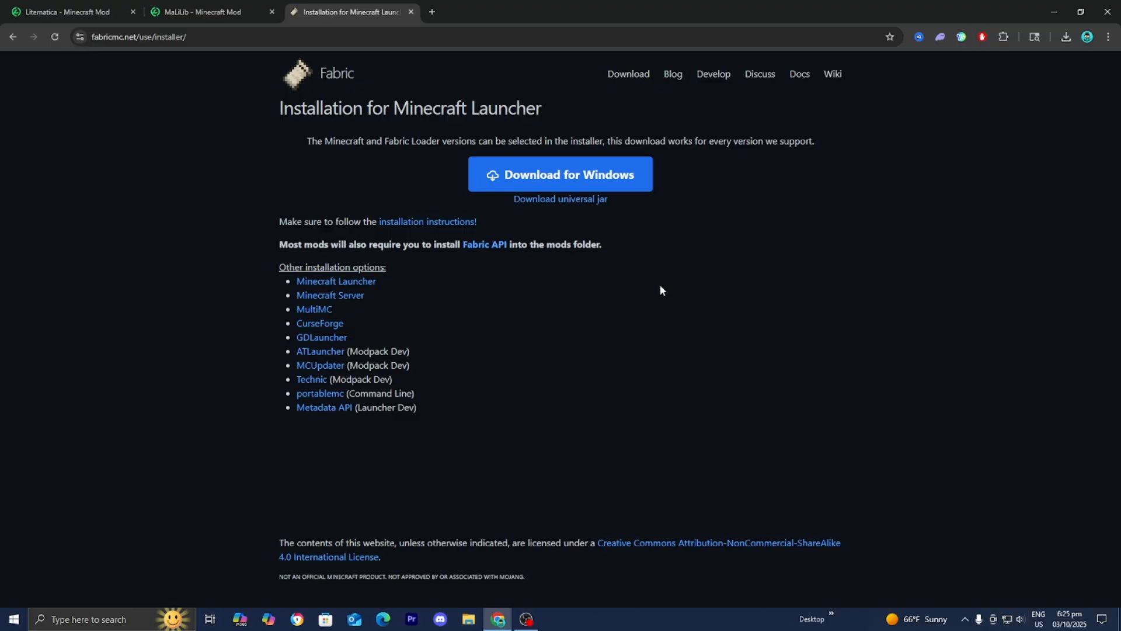
mouse_move(431, 12)
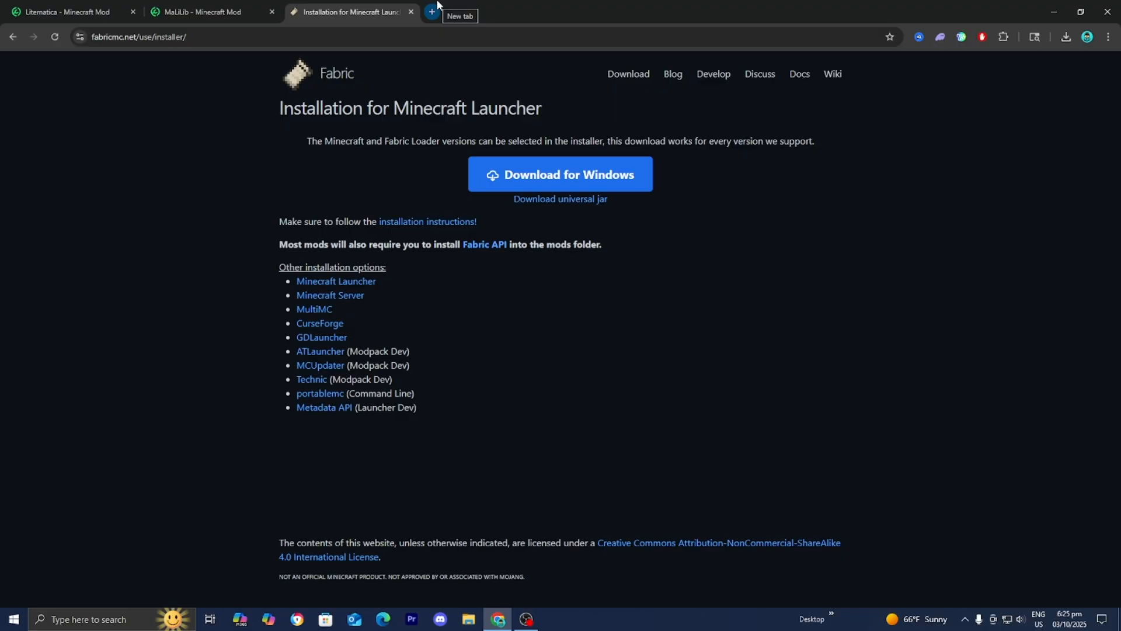
Search 'java download oracle' and show Oracle's JDK 21 Windows download options.
left_click(431, 12)
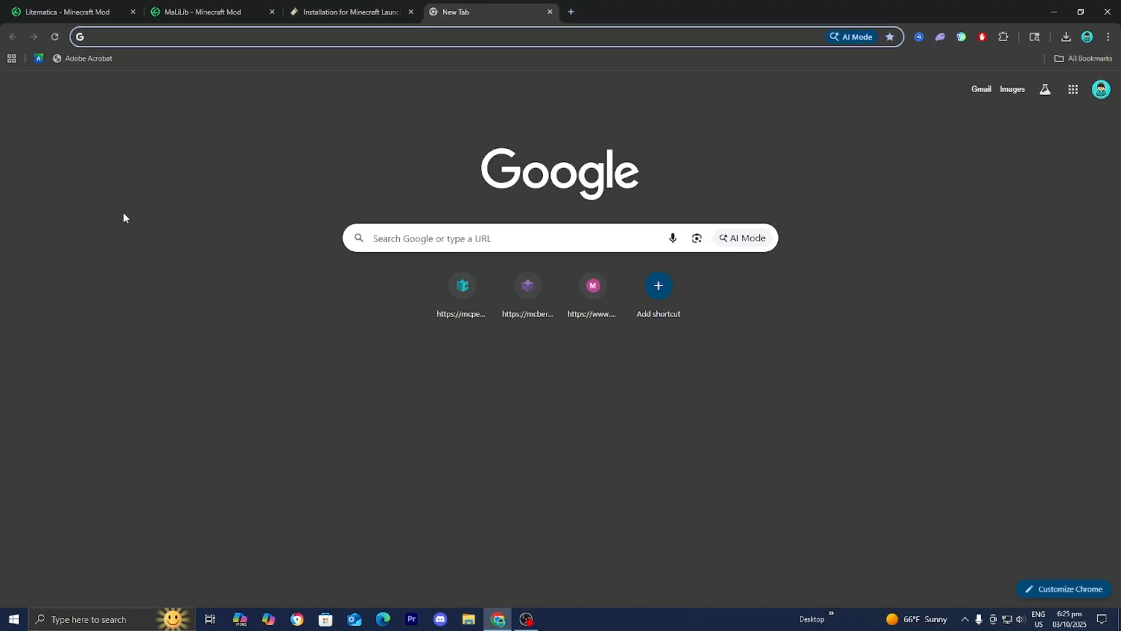
type("java download oracle")
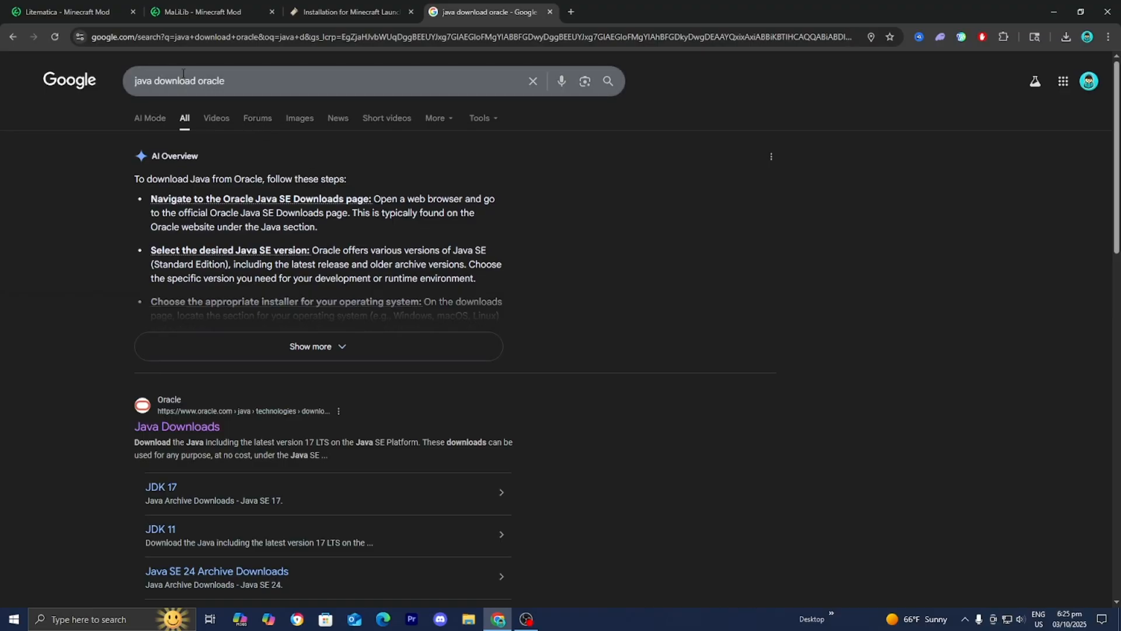
left_click(177, 426)
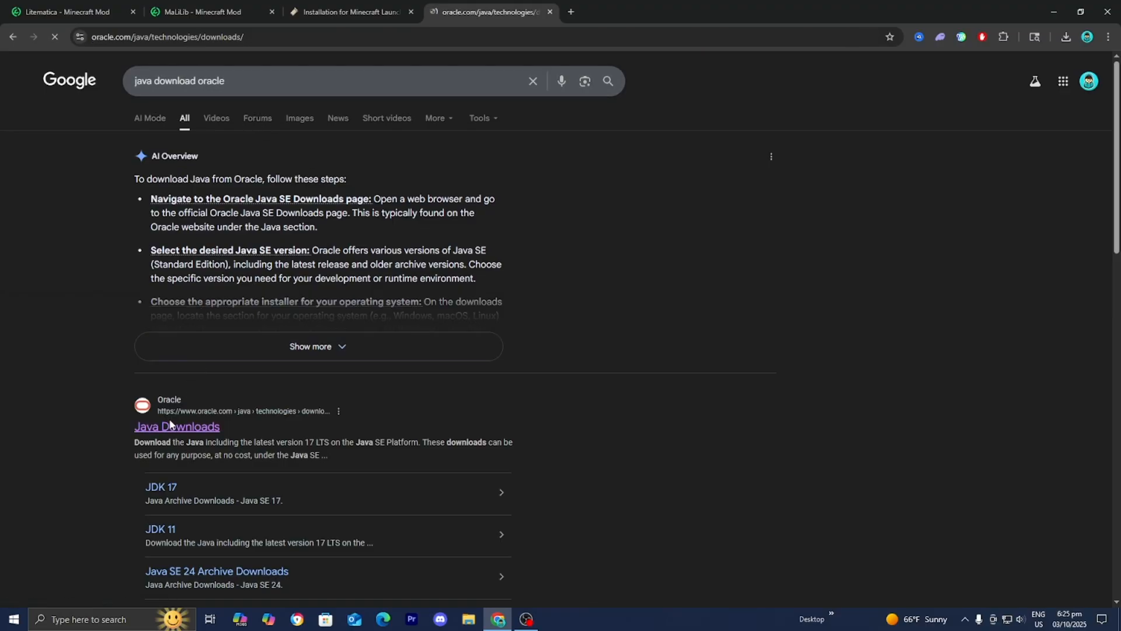
left_click(176, 426)
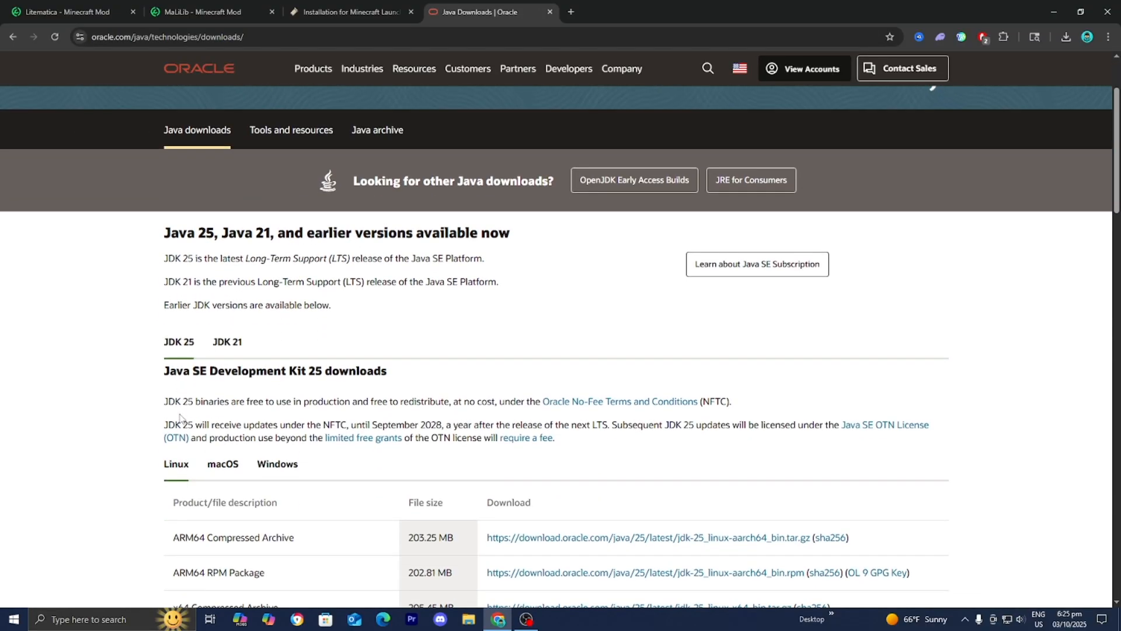
left_click(227, 341)
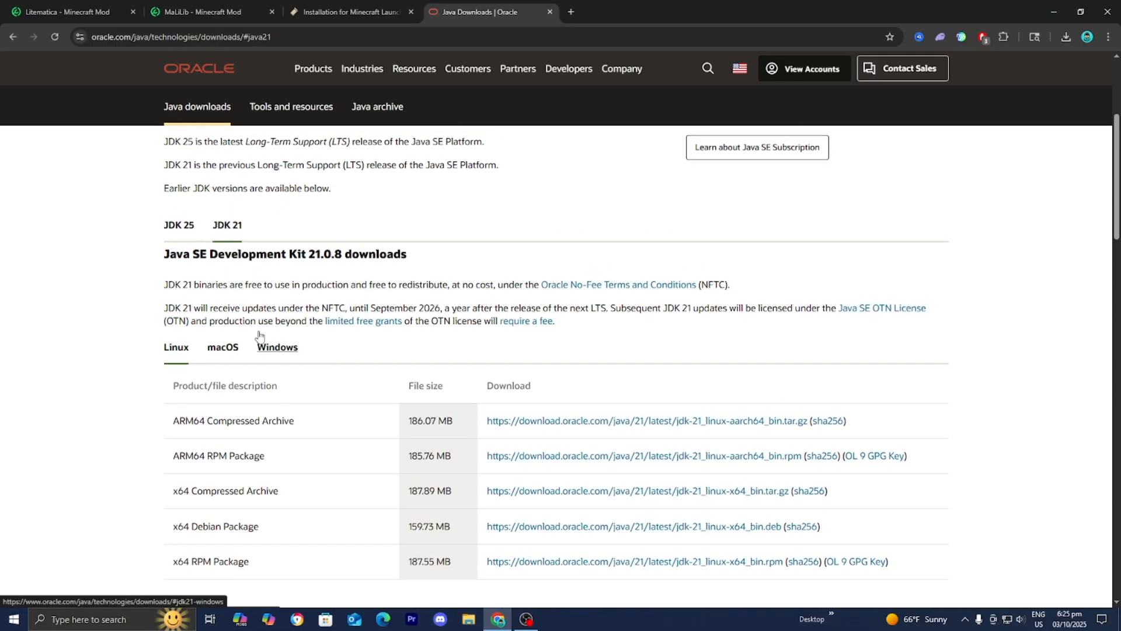
left_click(176, 347)
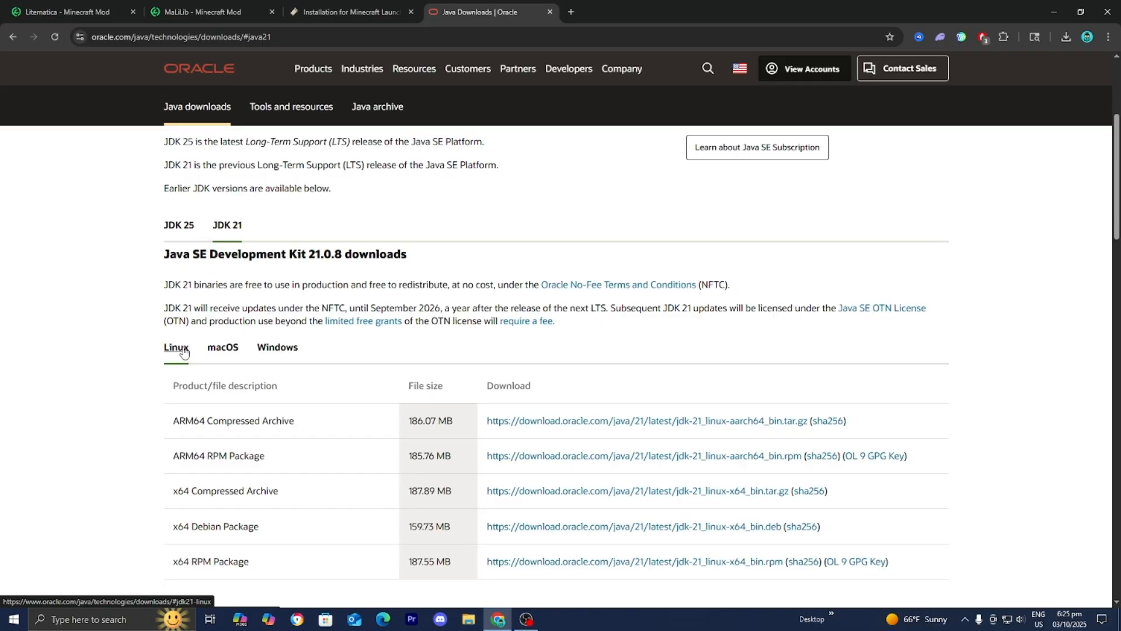
left_click(276, 347)
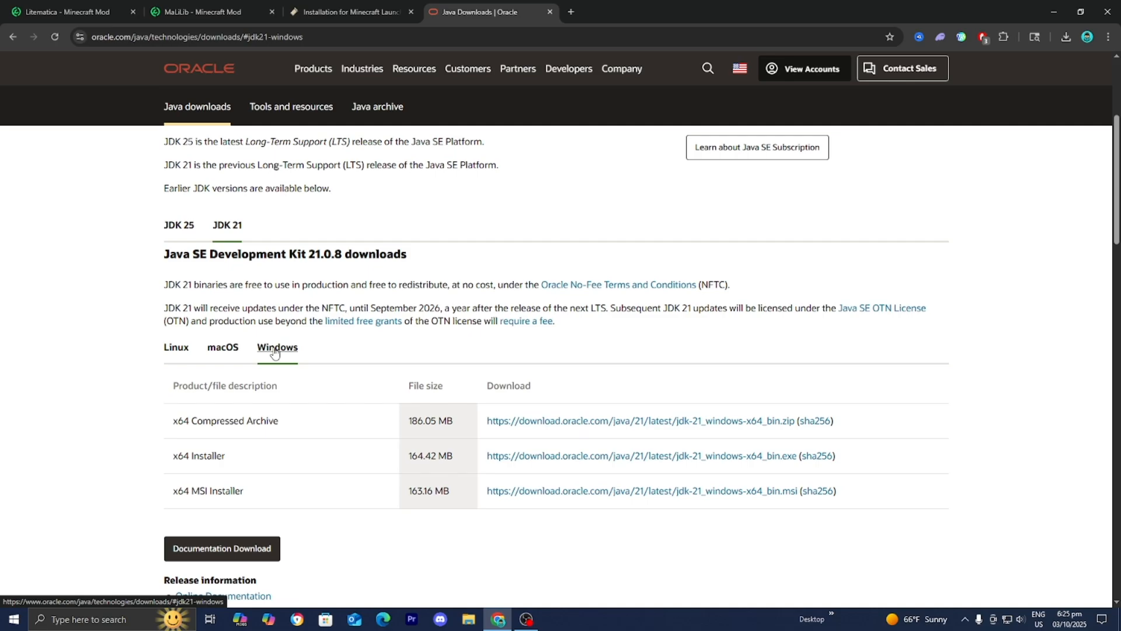
mouse_move(631, 456)
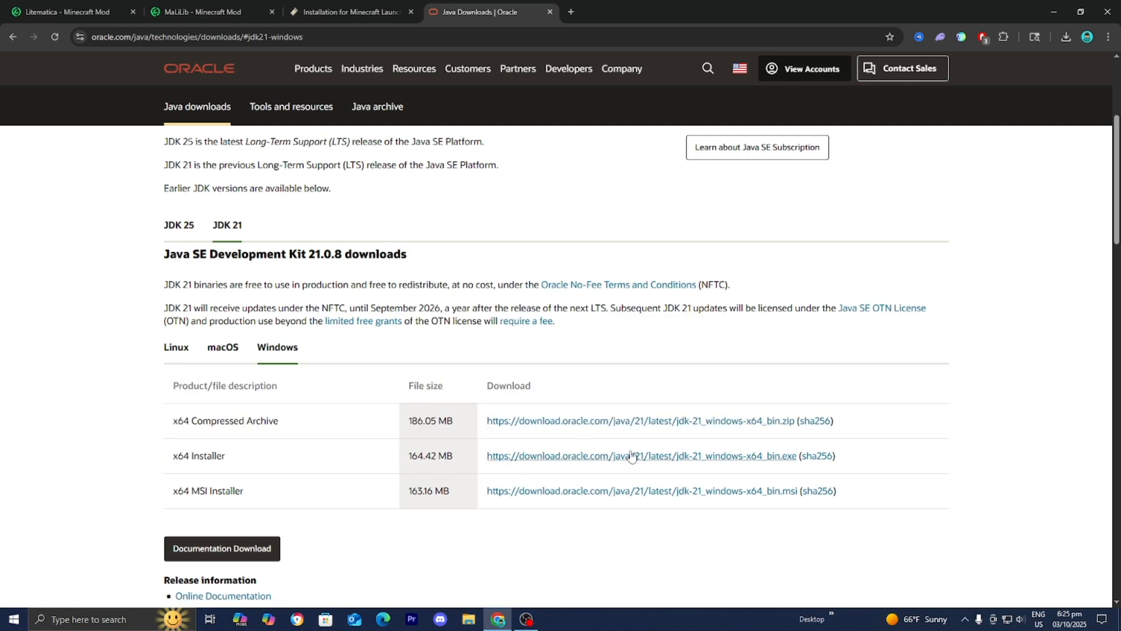
mouse_move(634, 456)
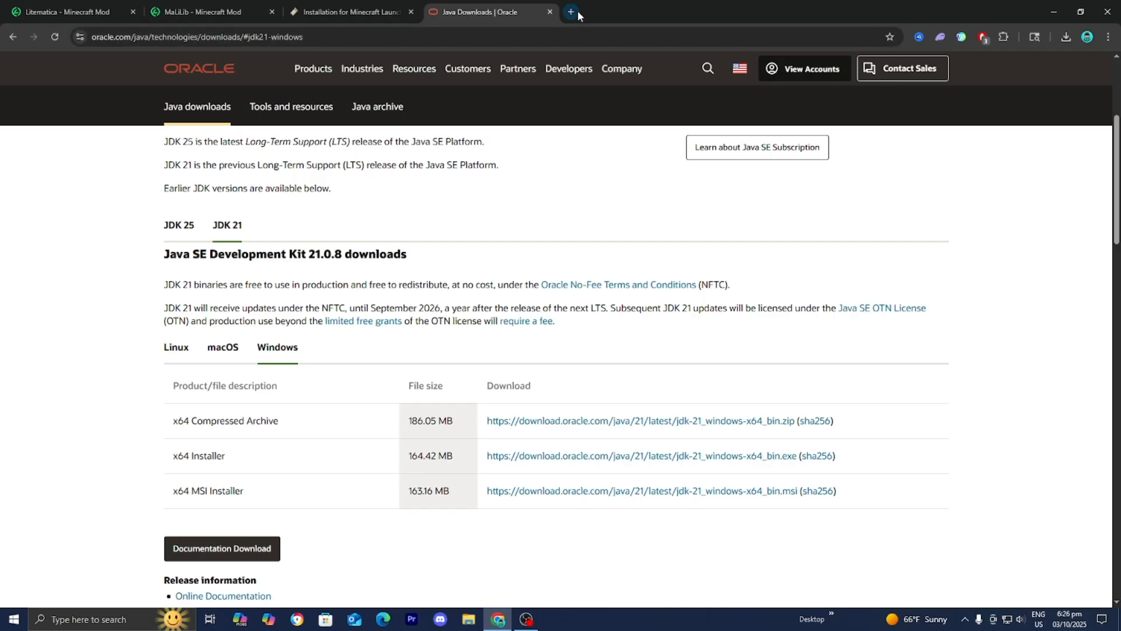
mouse_move(570, 13)
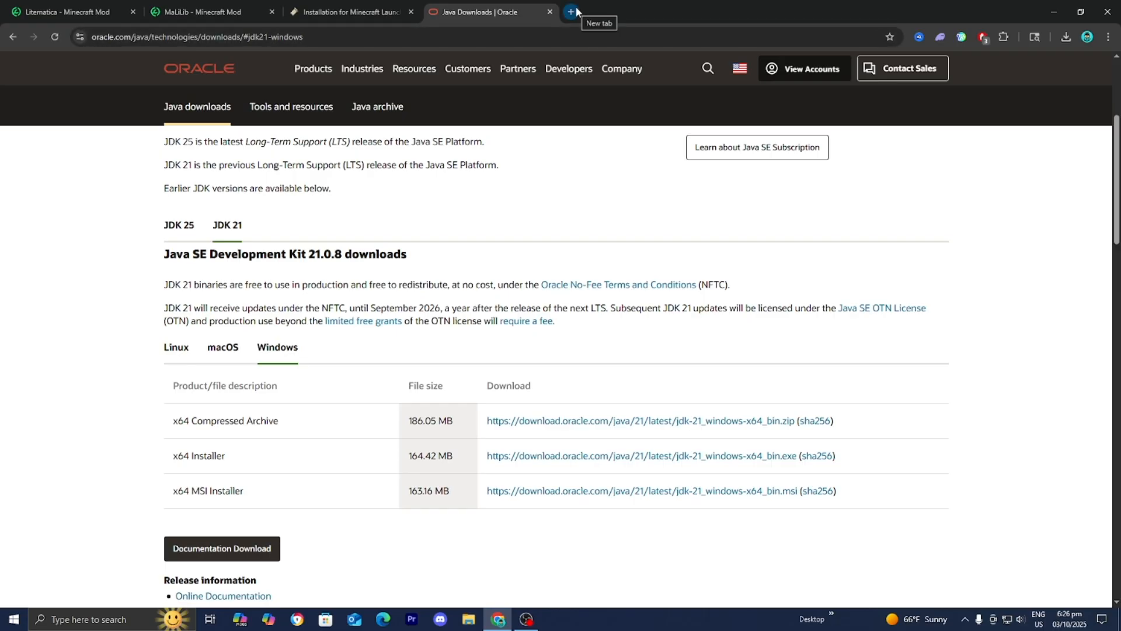
Search 'fabric api download' and download Fabric API 0.134.0+1.21.9 from Modrinth.
left_click(570, 12)
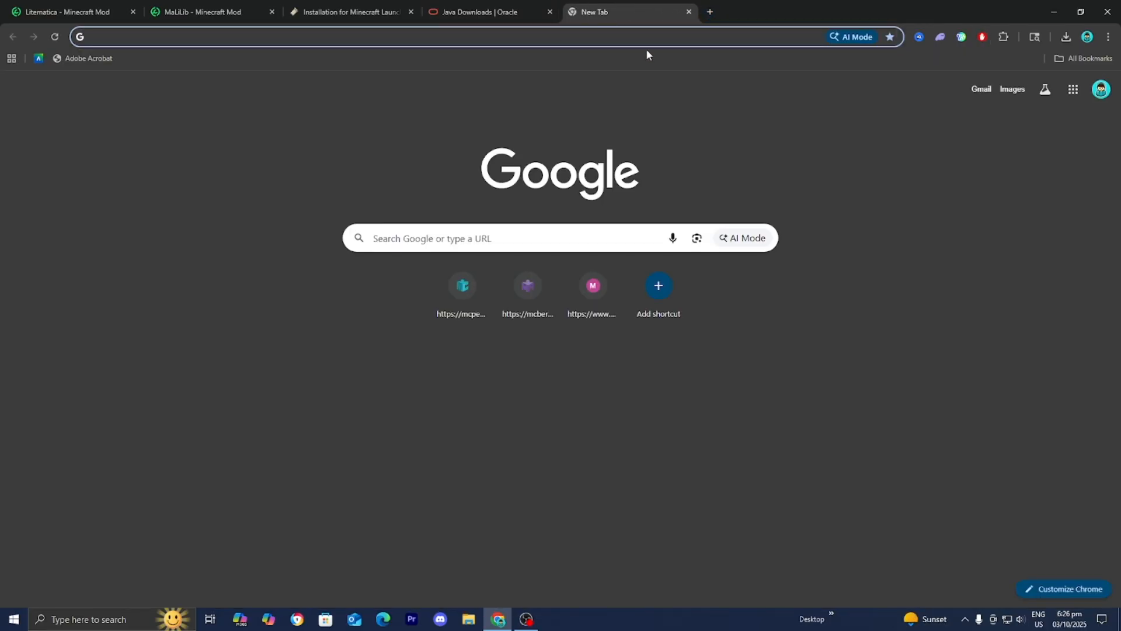
type("fabric api download")
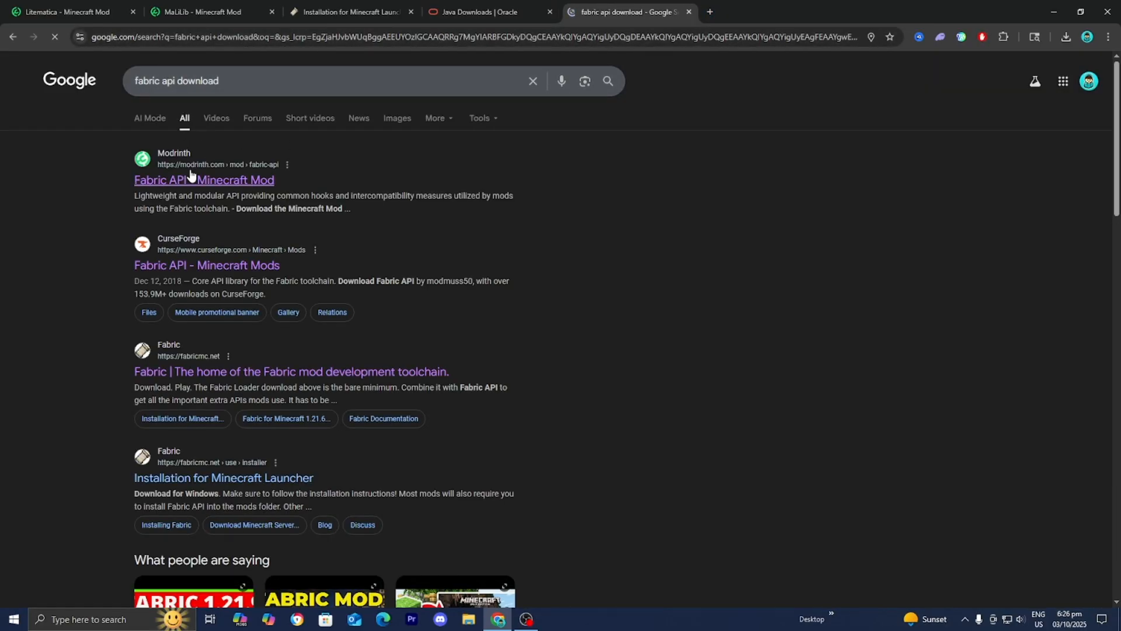
mouse_move(190, 179)
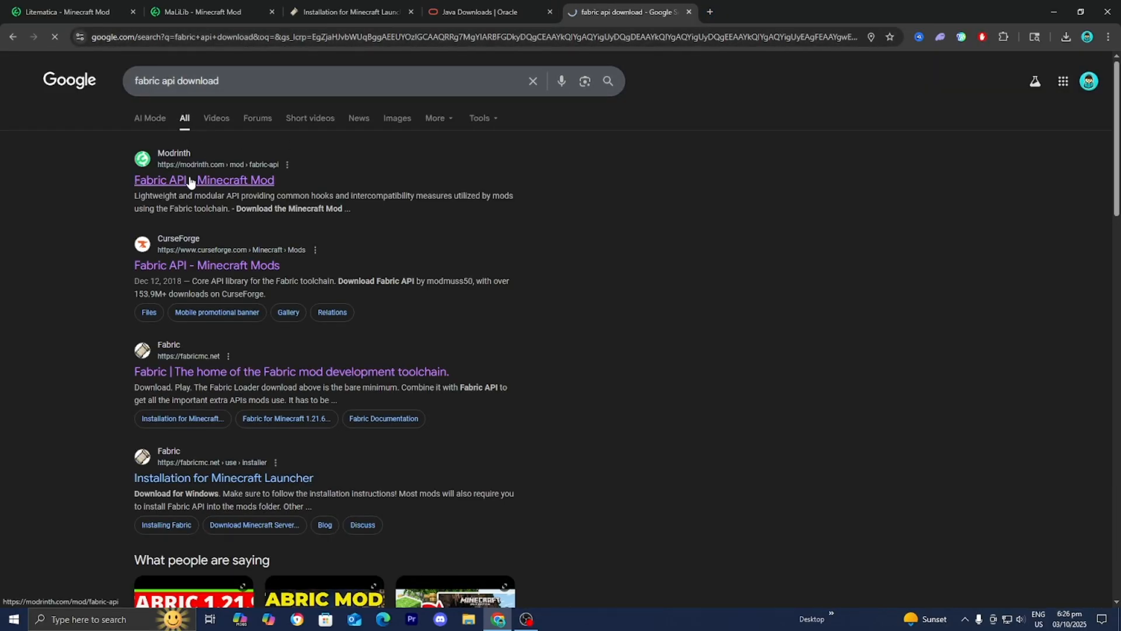
left_click(204, 179)
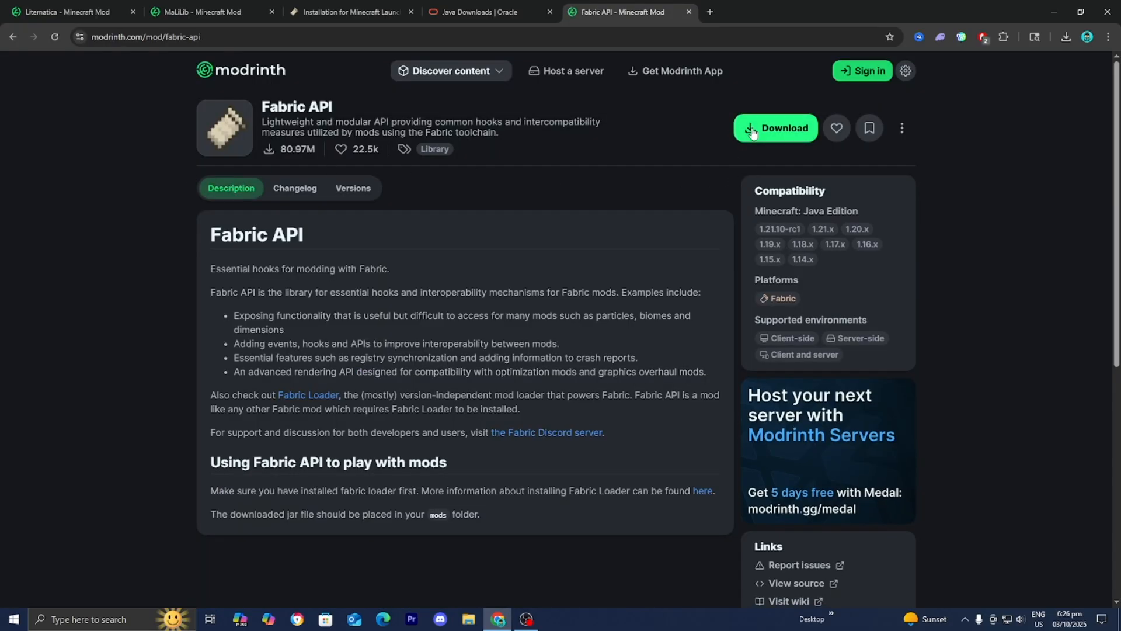
left_click(774, 127)
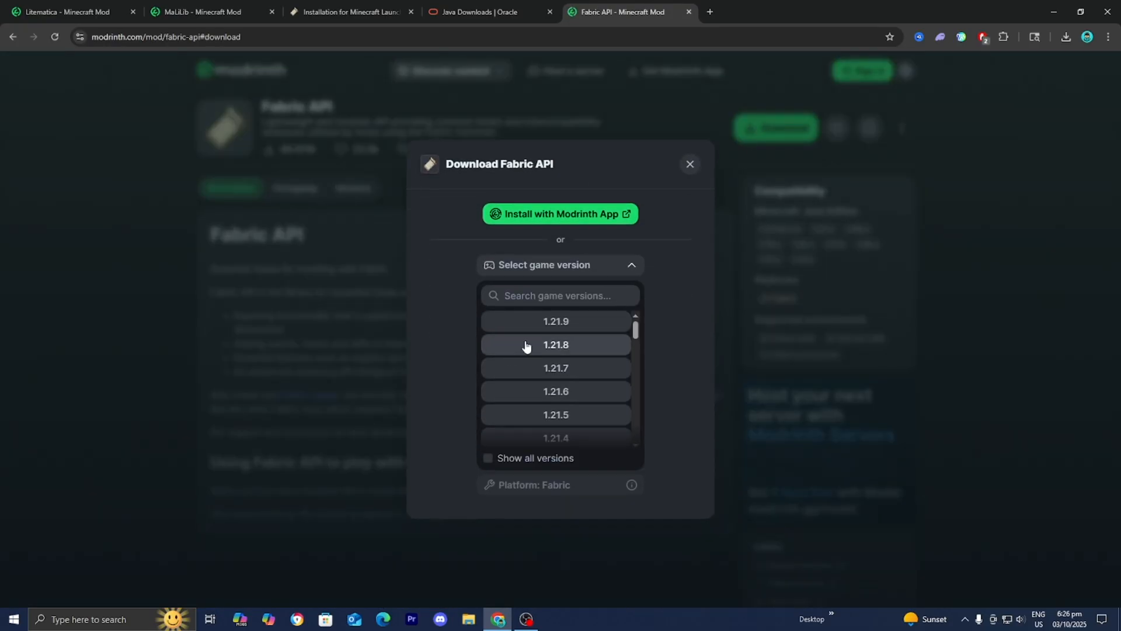
left_click(556, 321)
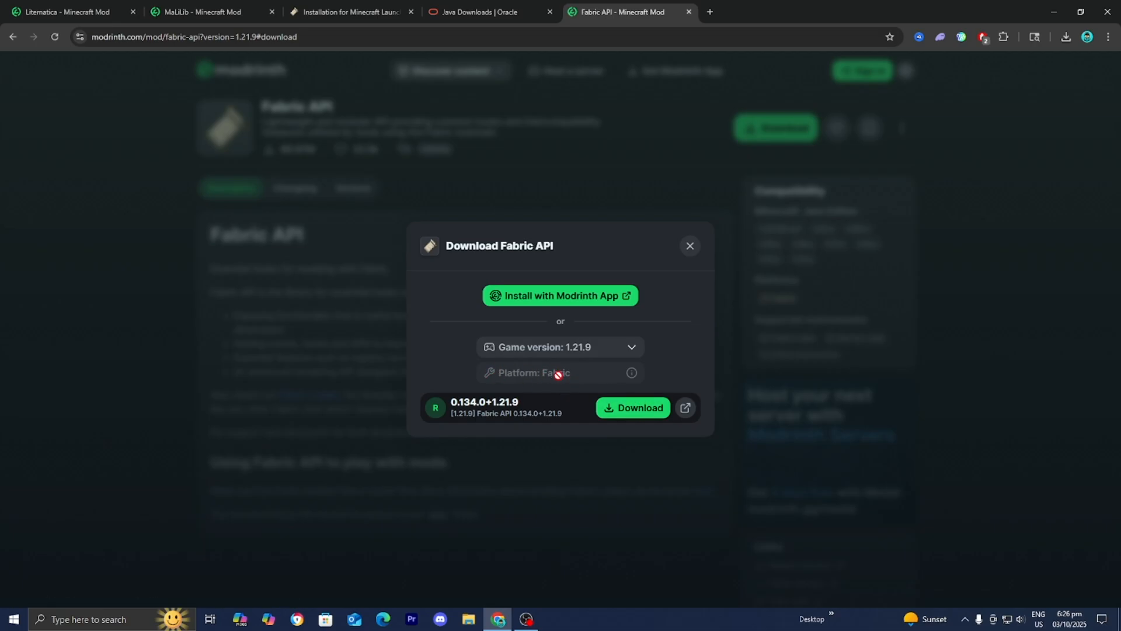
left_click(632, 407)
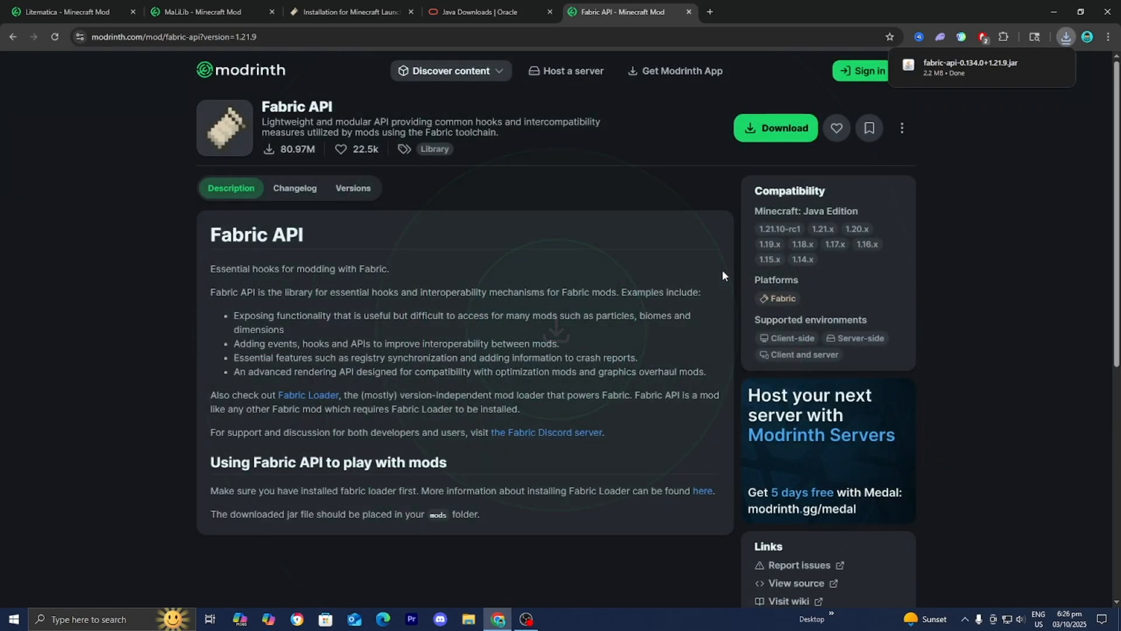
left_click(1080, 12)
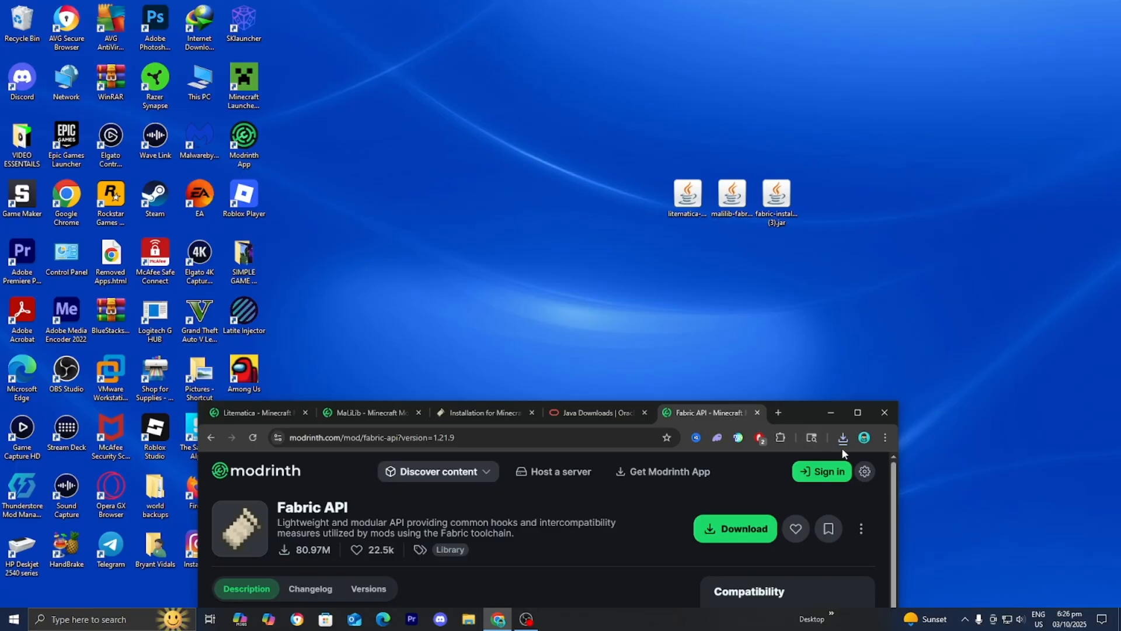
Minimize Chrome to reveal the downloaded jars on the desktop.
left_click(842, 437)
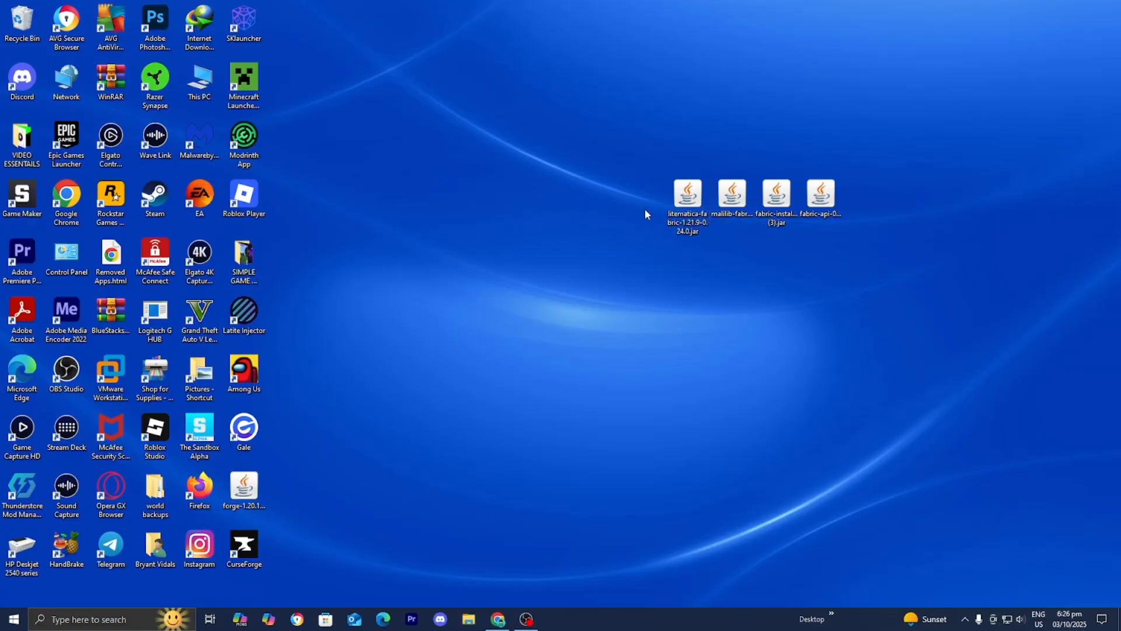
mouse_move(719, 272)
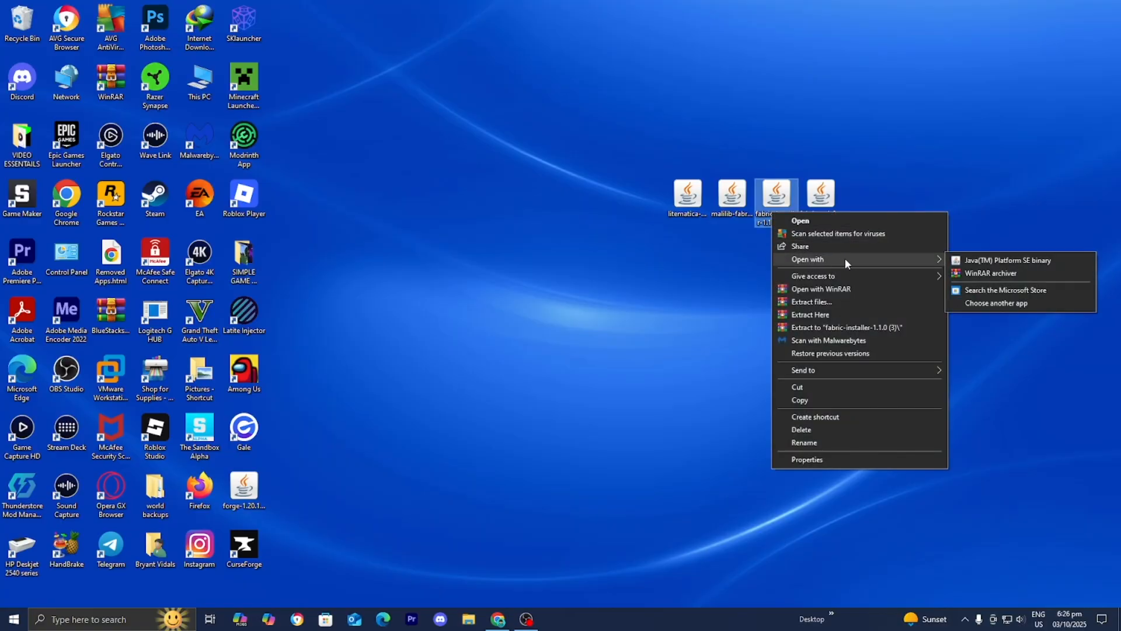
mouse_move(930, 269)
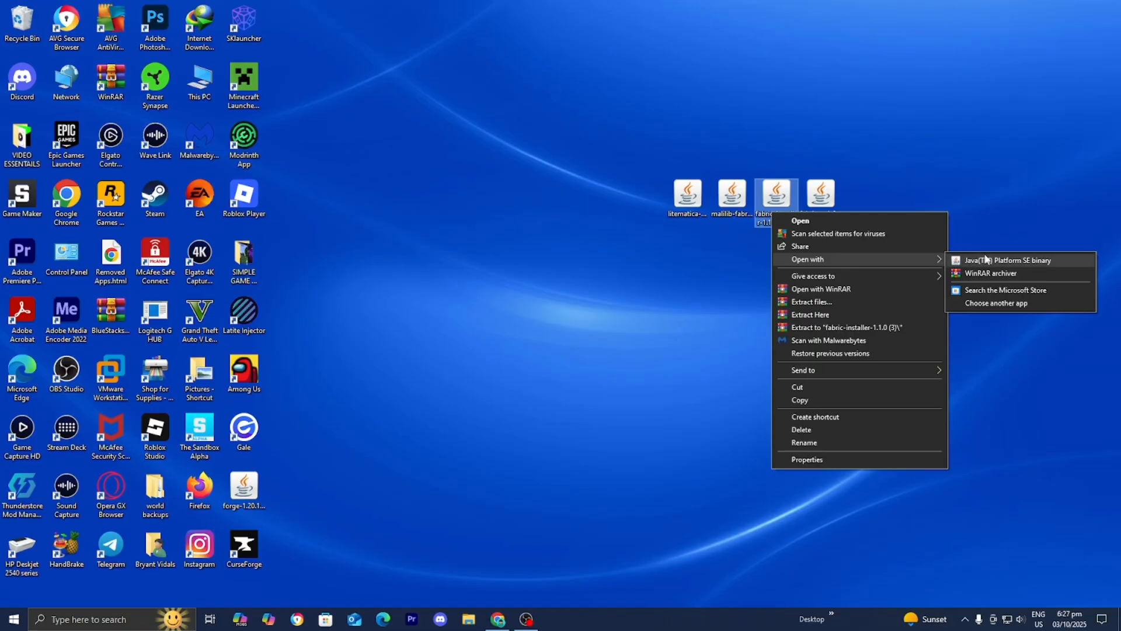
Run the Fabric installer, install the loader for Minecraft 1.21.9, and confirm success.
left_click(1007, 259)
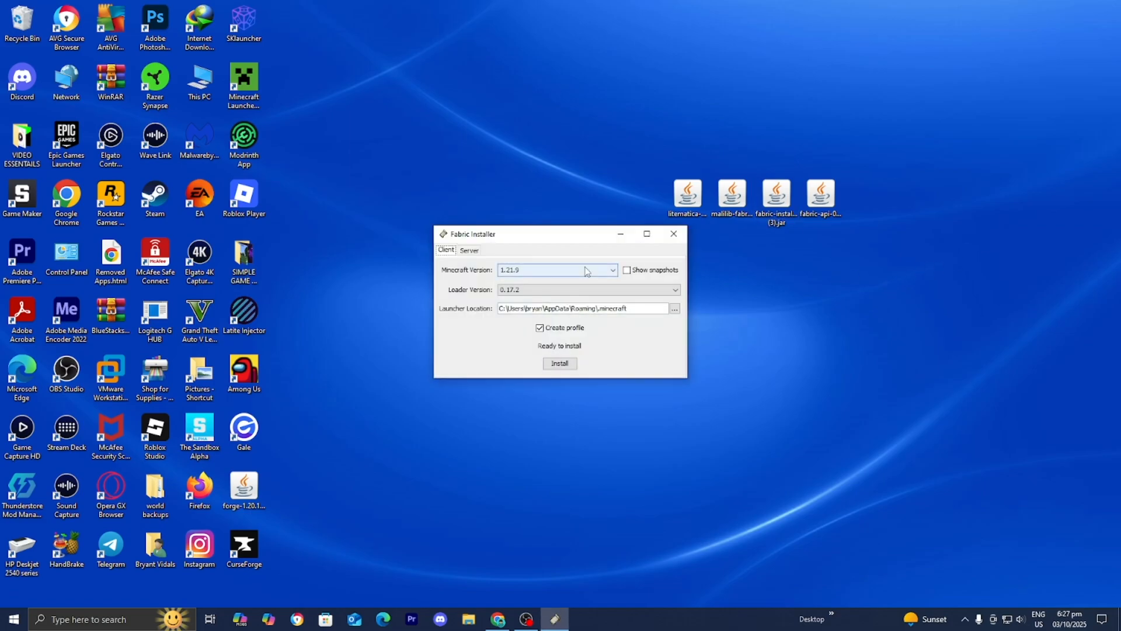
left_click(612, 270)
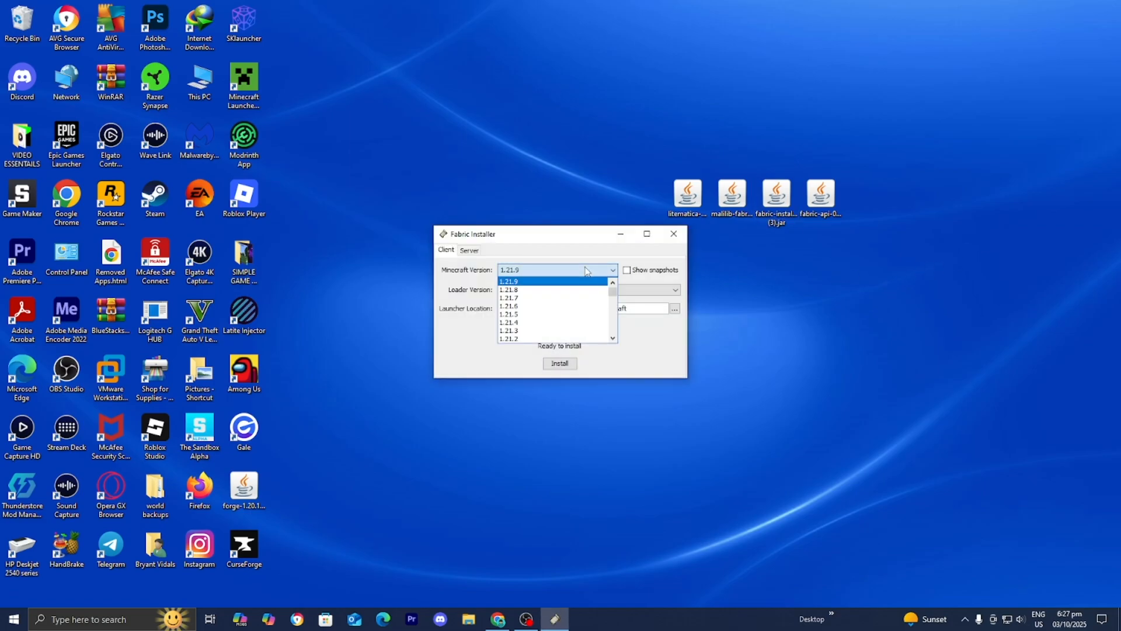
left_click(509, 280)
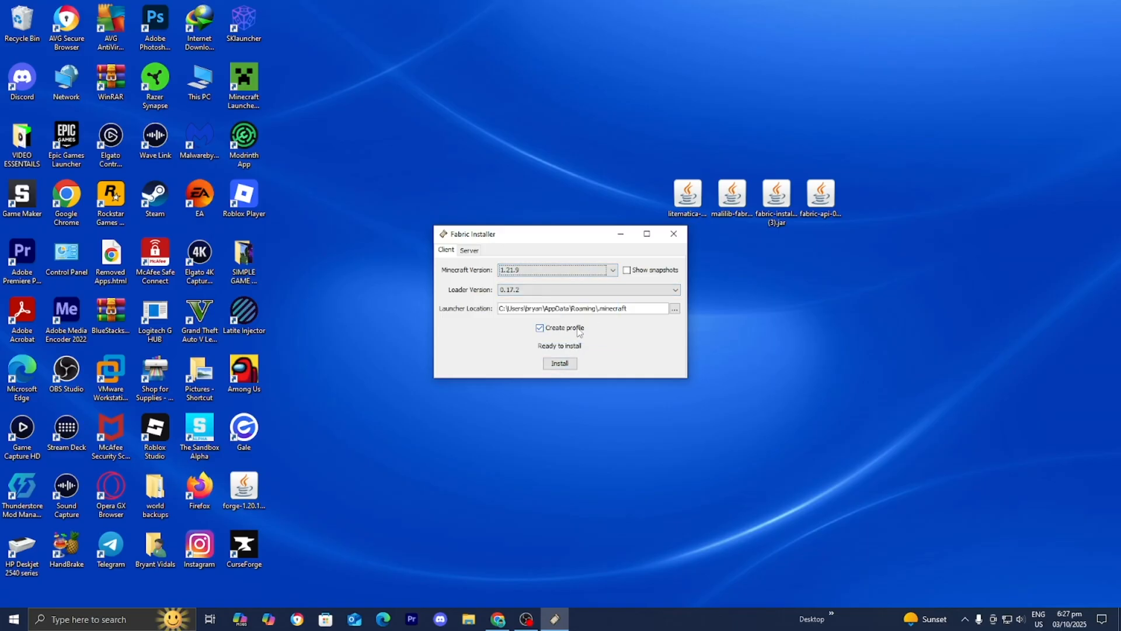
left_click(560, 363)
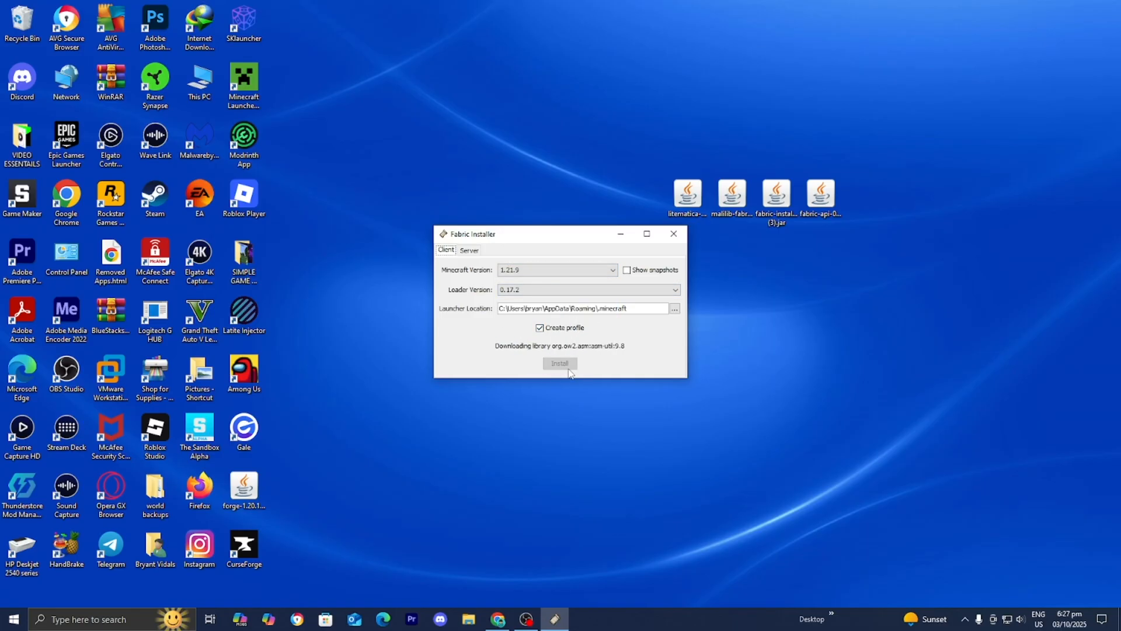
left_click(561, 363)
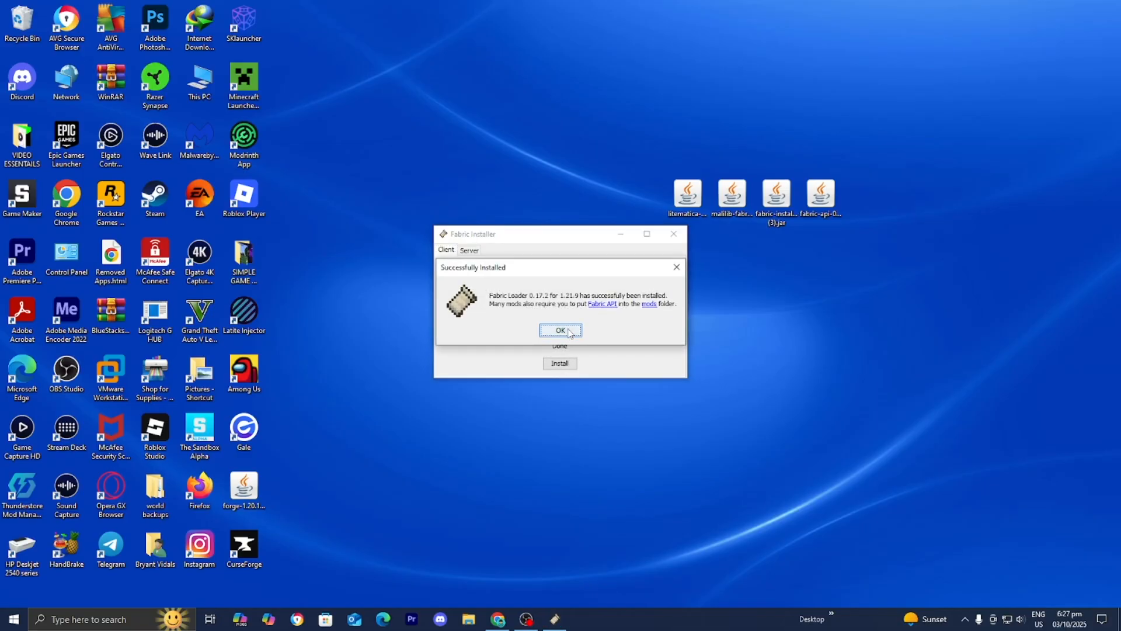
left_click(560, 329)
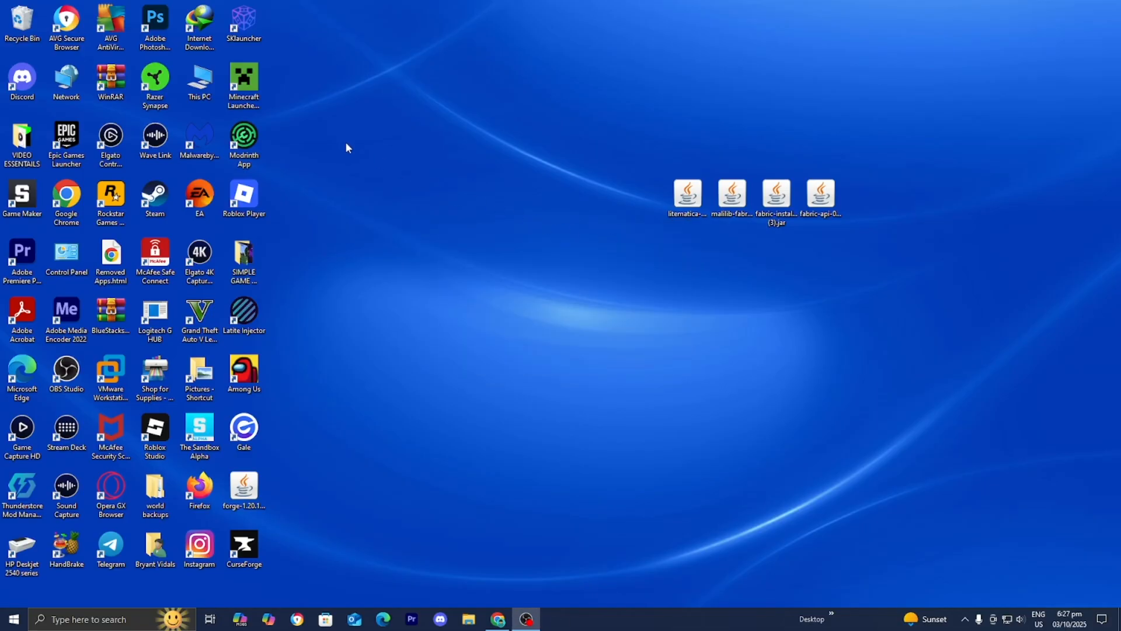
Launch the Minecraft Launcher and open its Installations list.
double_click(243, 80)
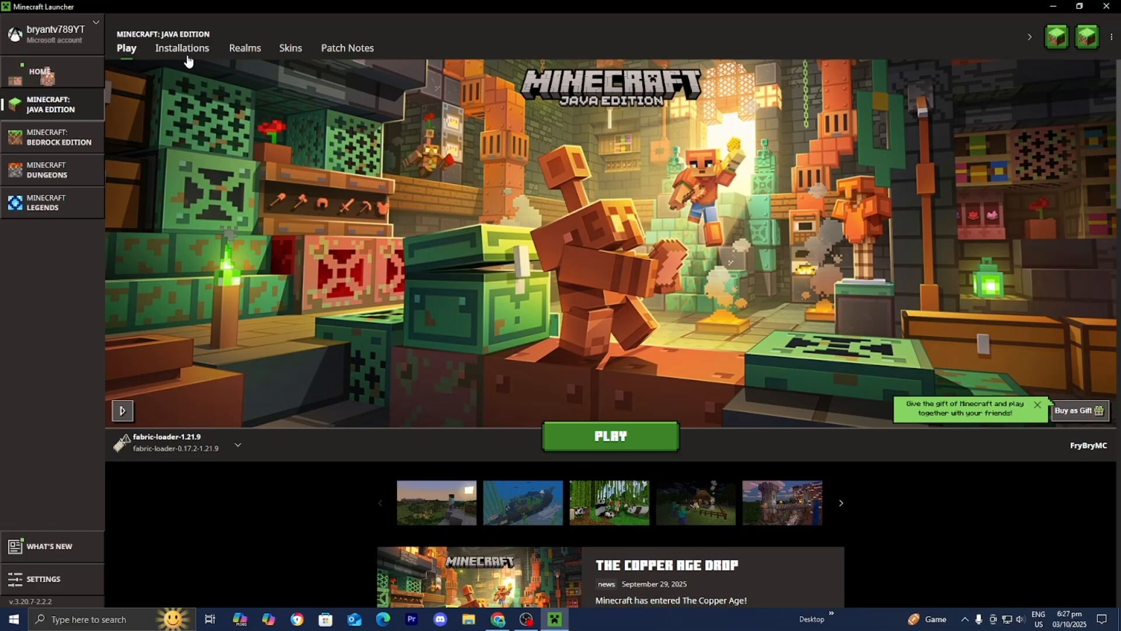
left_click(181, 48)
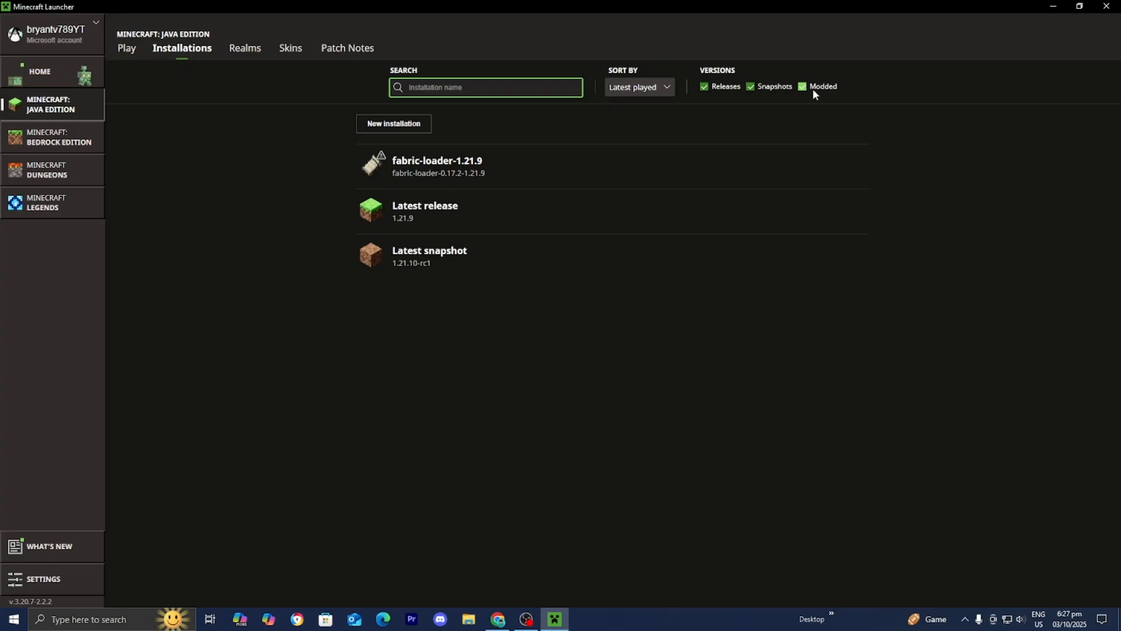
mouse_move(440, 210)
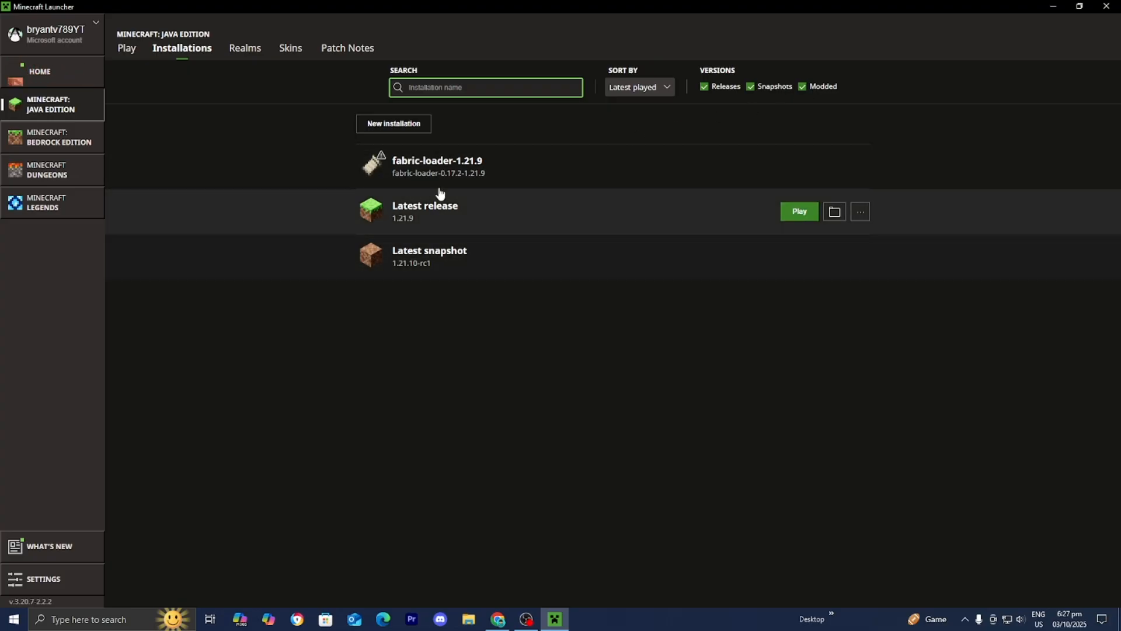
mouse_move(411, 182)
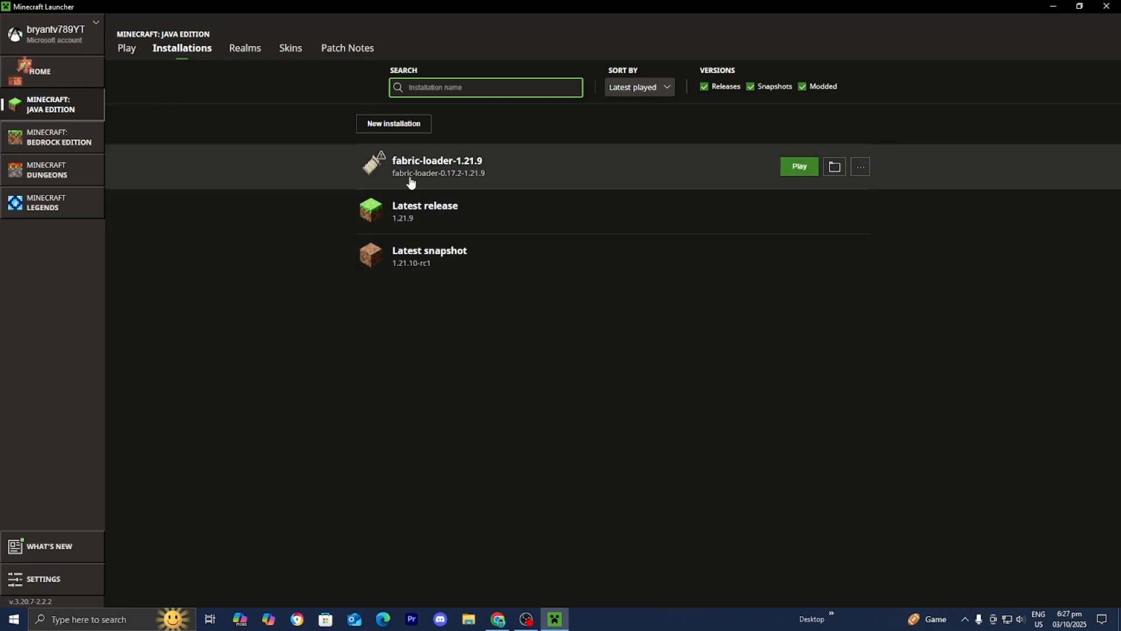
mouse_move(834, 166)
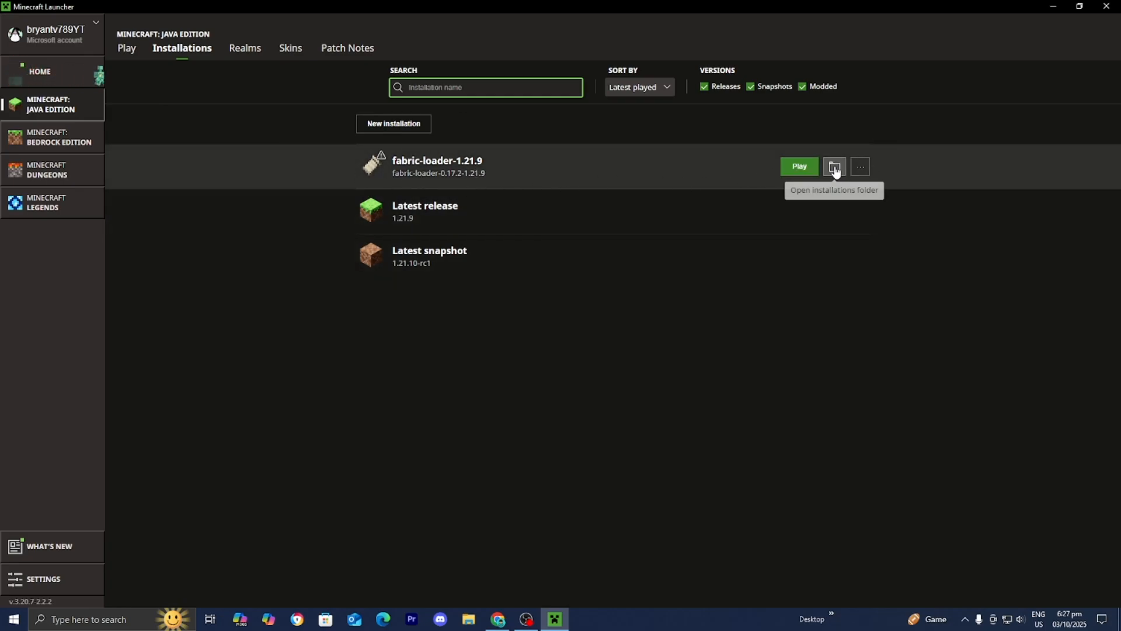
Open the fabric profile's .minecraft folder and enter its mods folder.
left_click(834, 167)
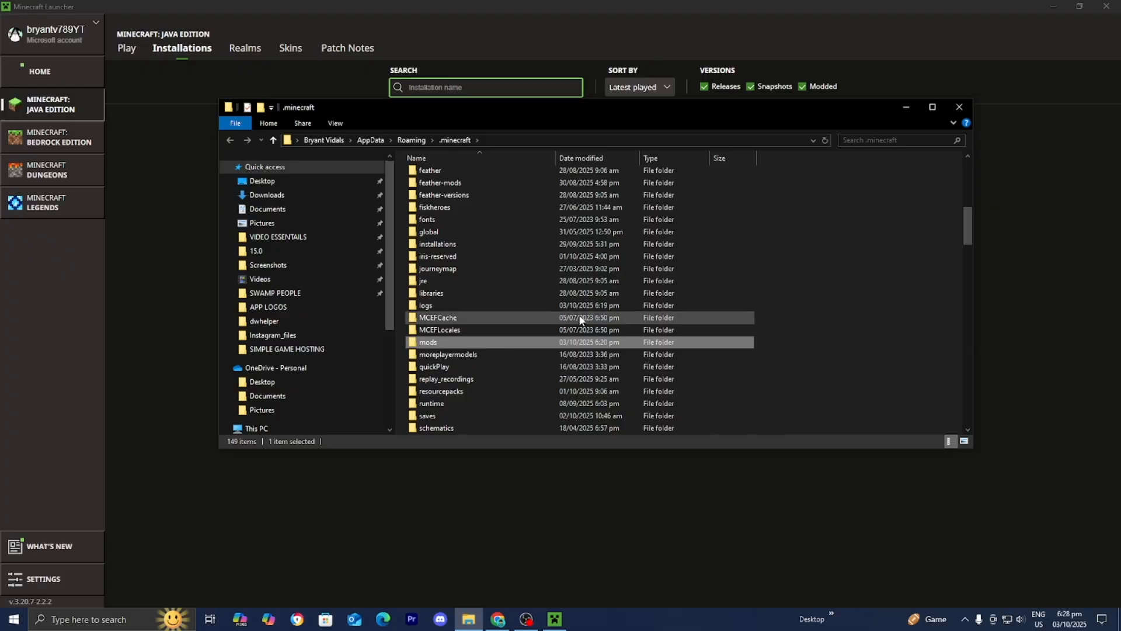
right_click(851, 262)
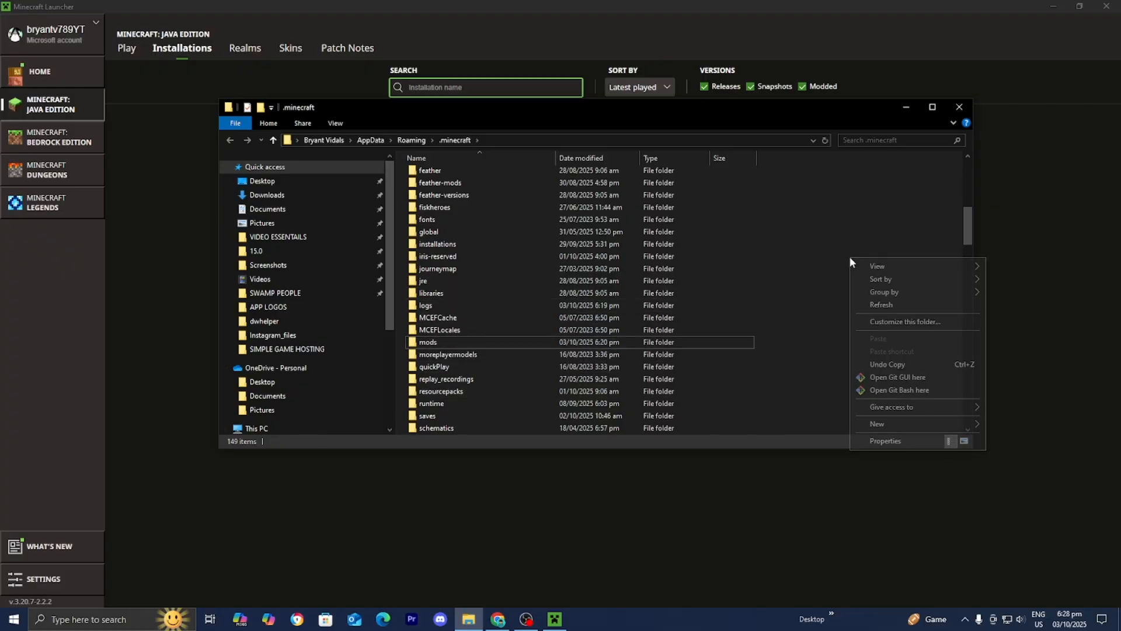
left_click(876, 423)
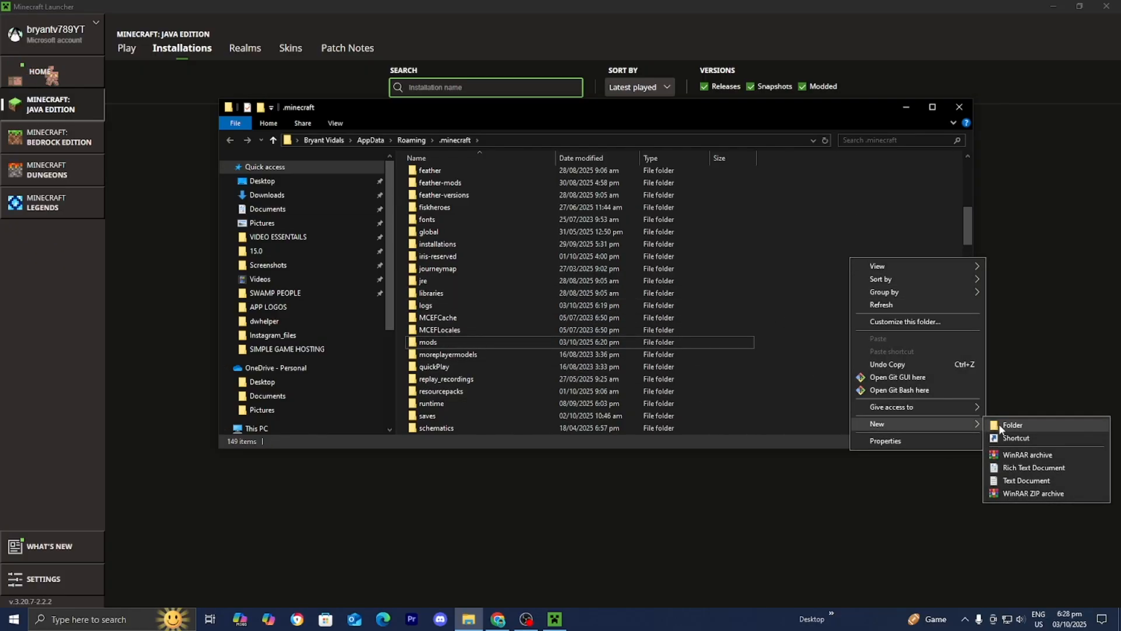
mouse_move(554, 369)
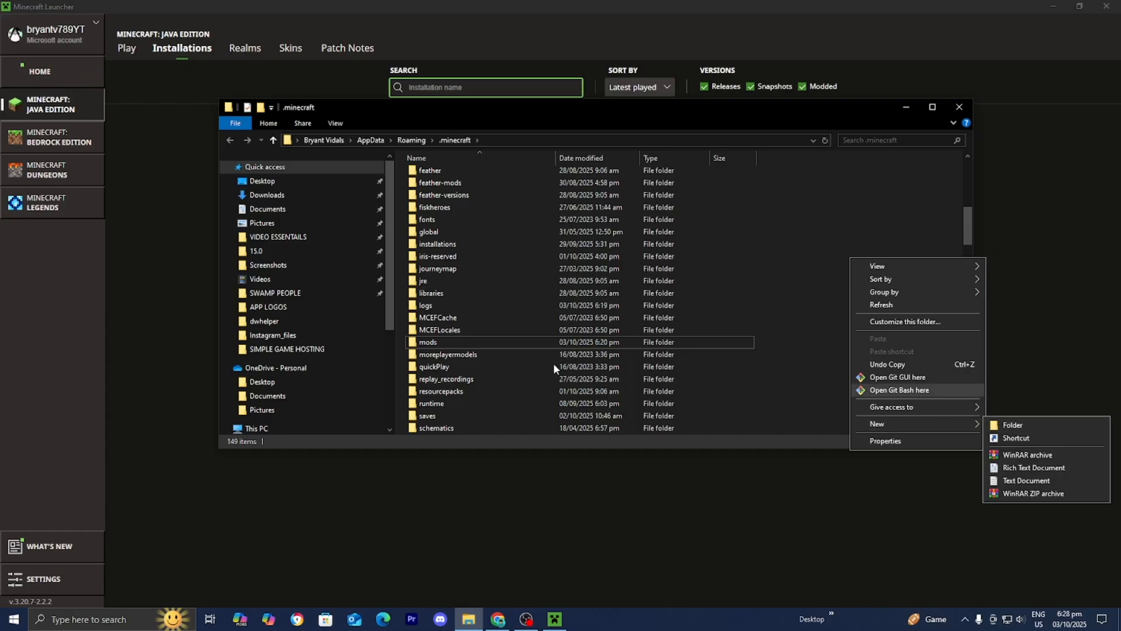
double_click(428, 341)
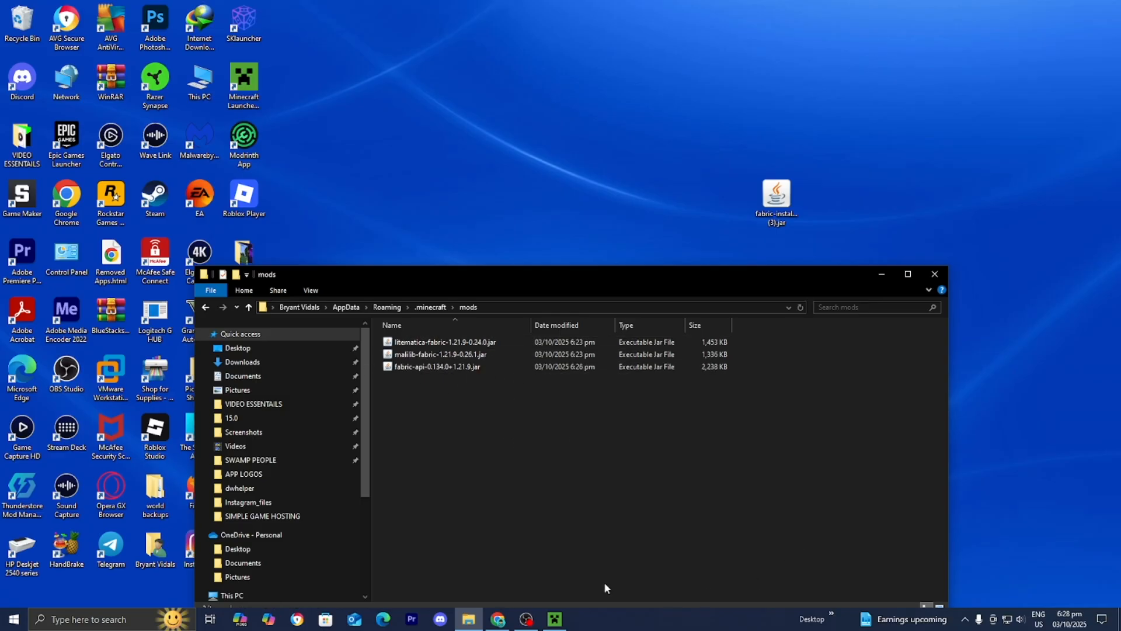
mouse_move(472, 258)
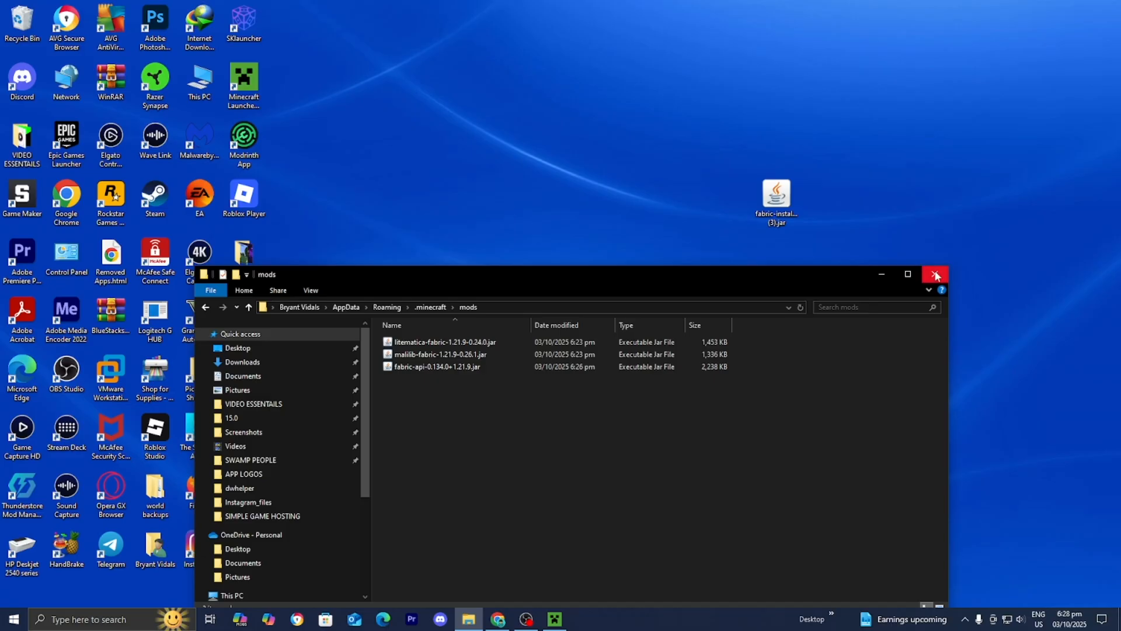
Close Explorer and play Minecraft with the fabric-loader-1.21.9 profile.
left_click(555, 618)
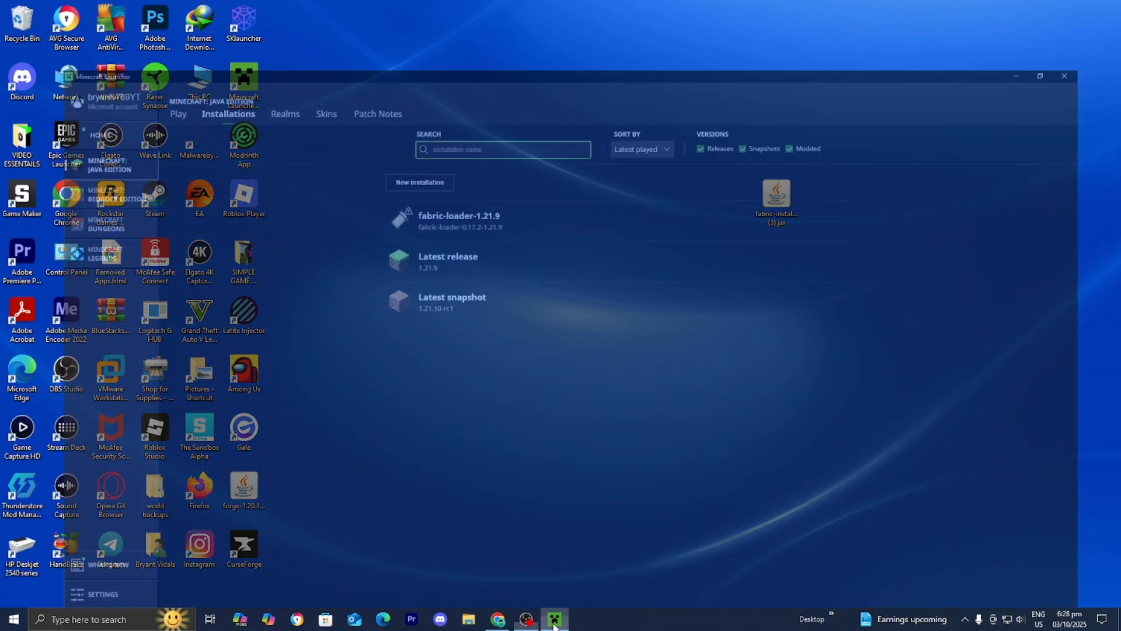
left_click(126, 48)
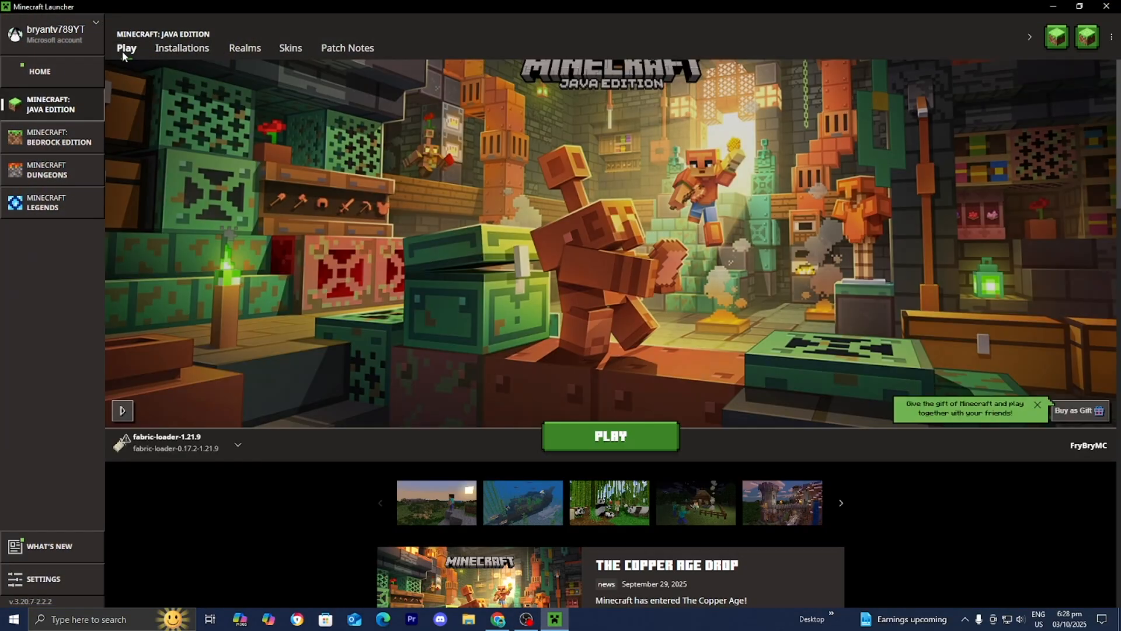
left_click(237, 444)
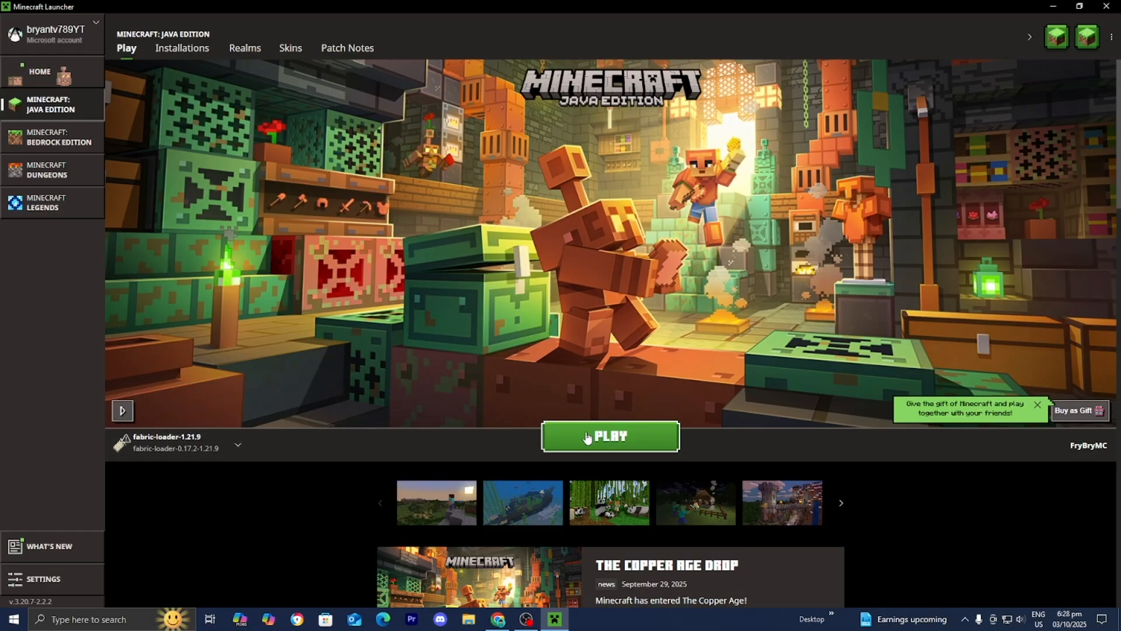
left_click(609, 437)
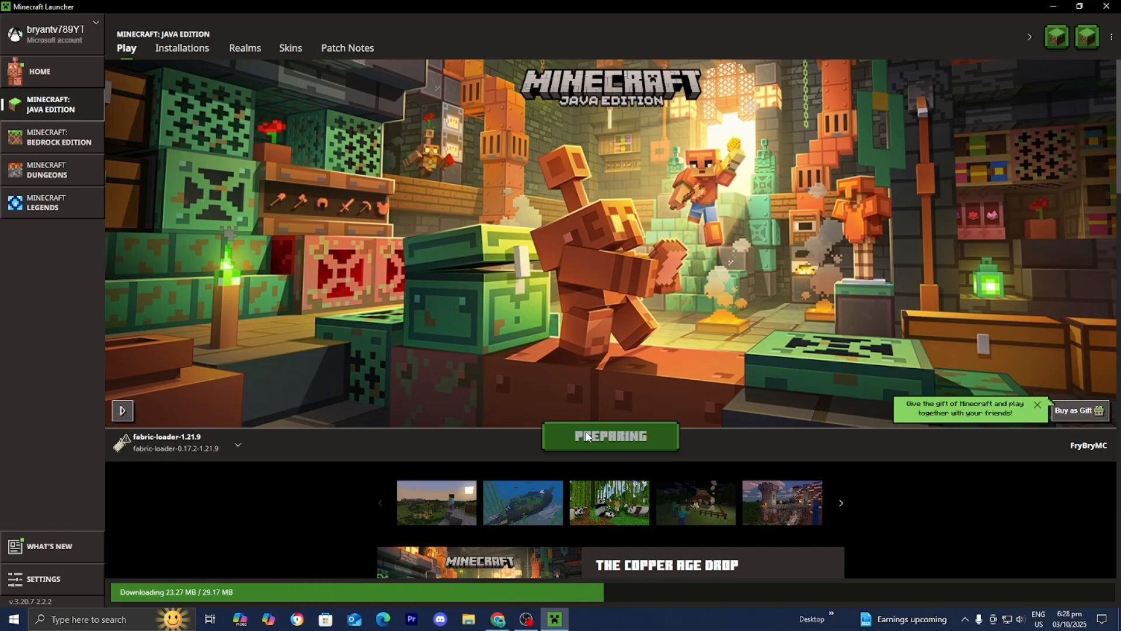
left_click(610, 436)
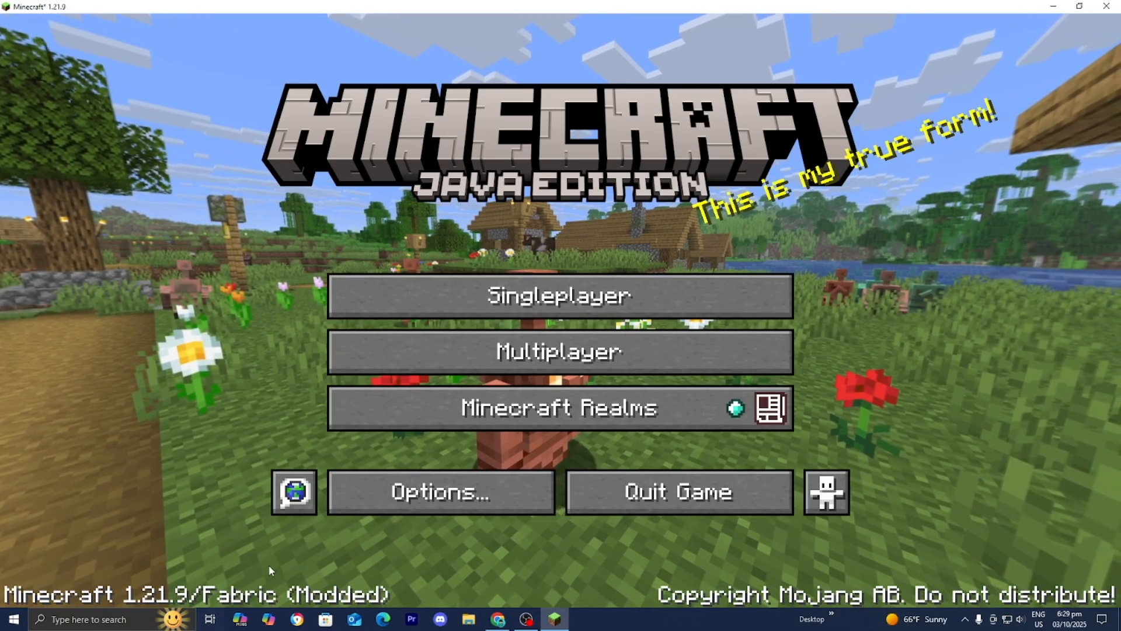
mouse_move(645, 351)
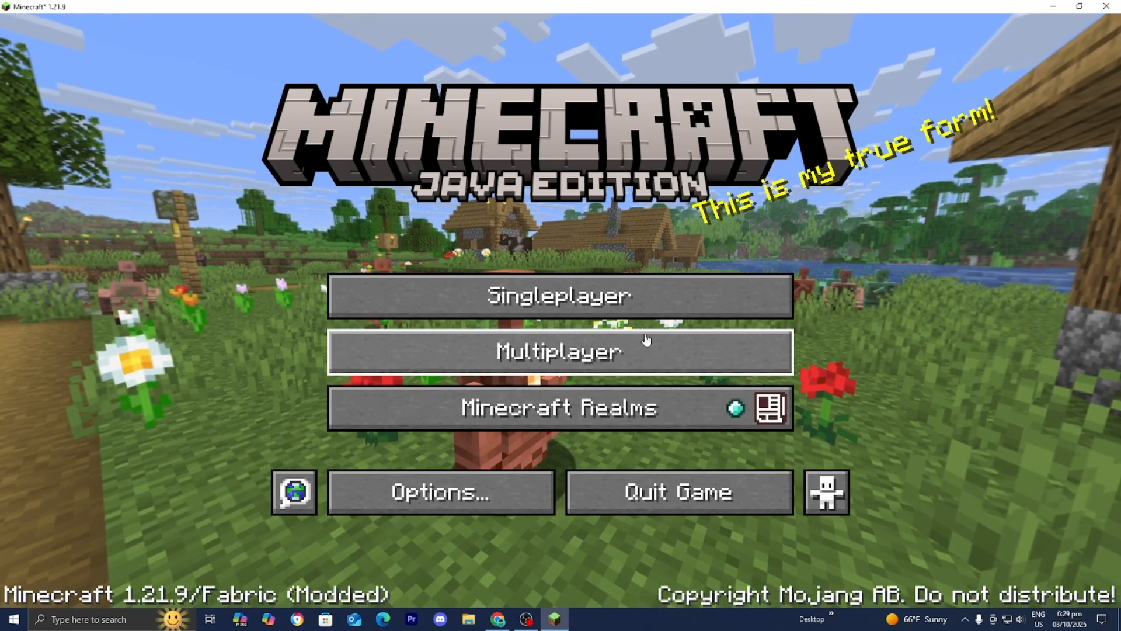
Enter a singleplayer jungle world with Litematica's Paste Schematic mode overlay showing.
left_click(559, 296)
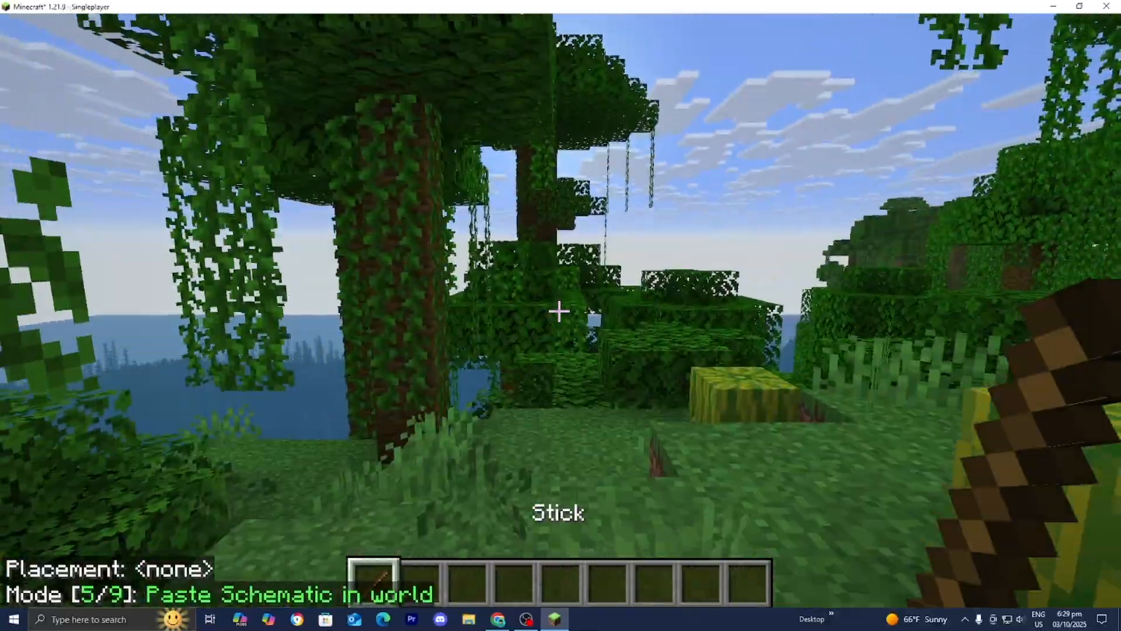
mouse_move(561, 310)
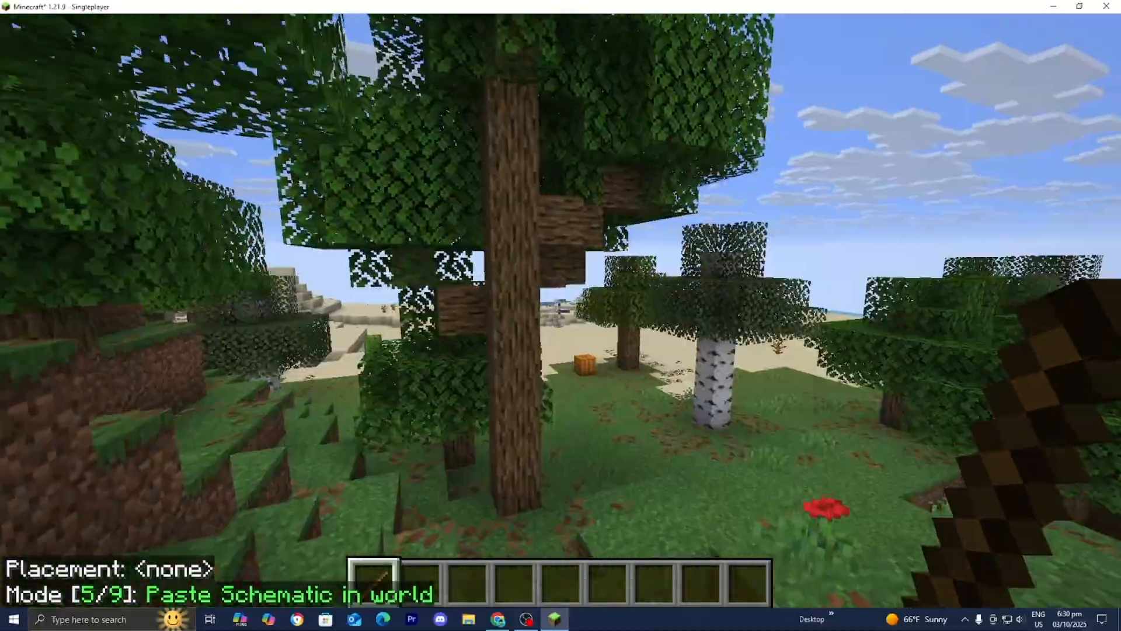
mouse_move(560, 316)
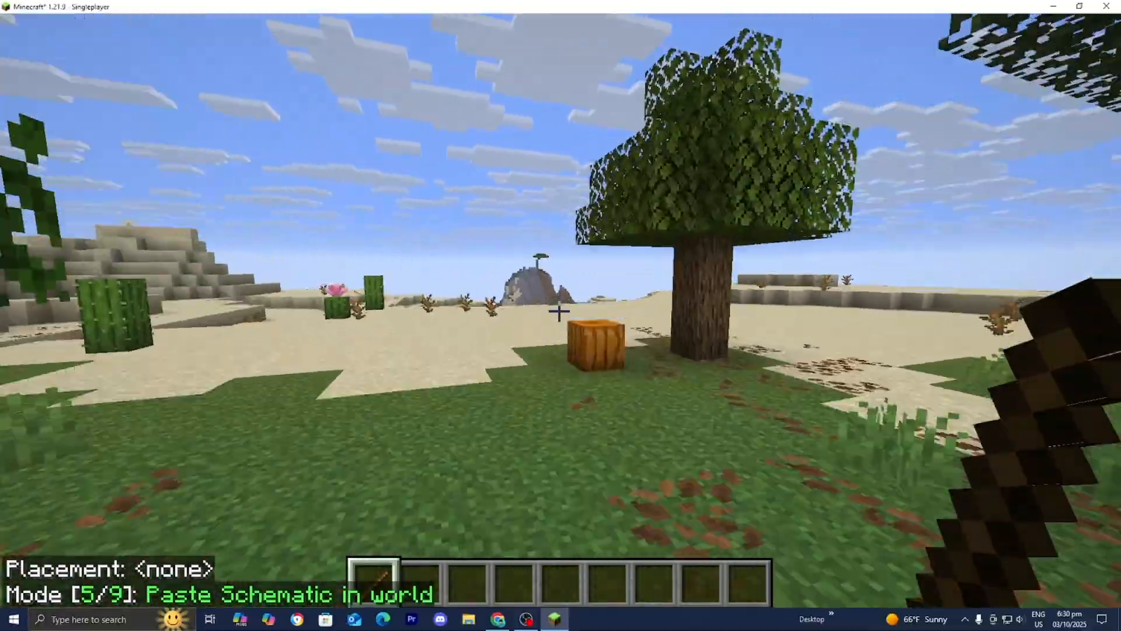
mouse_move(561, 316)
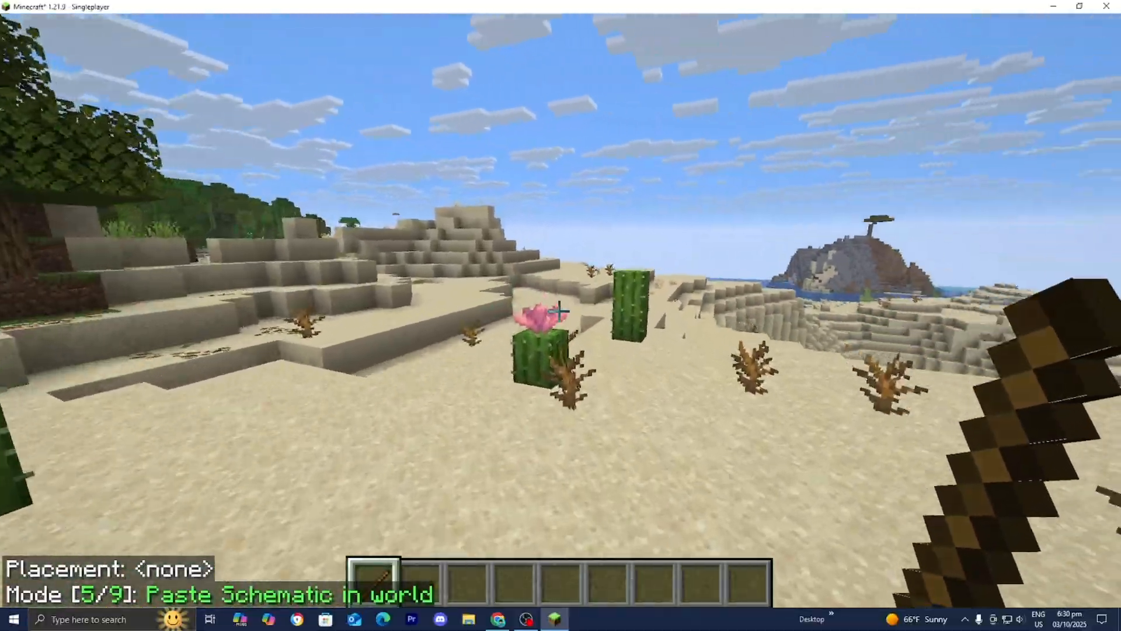